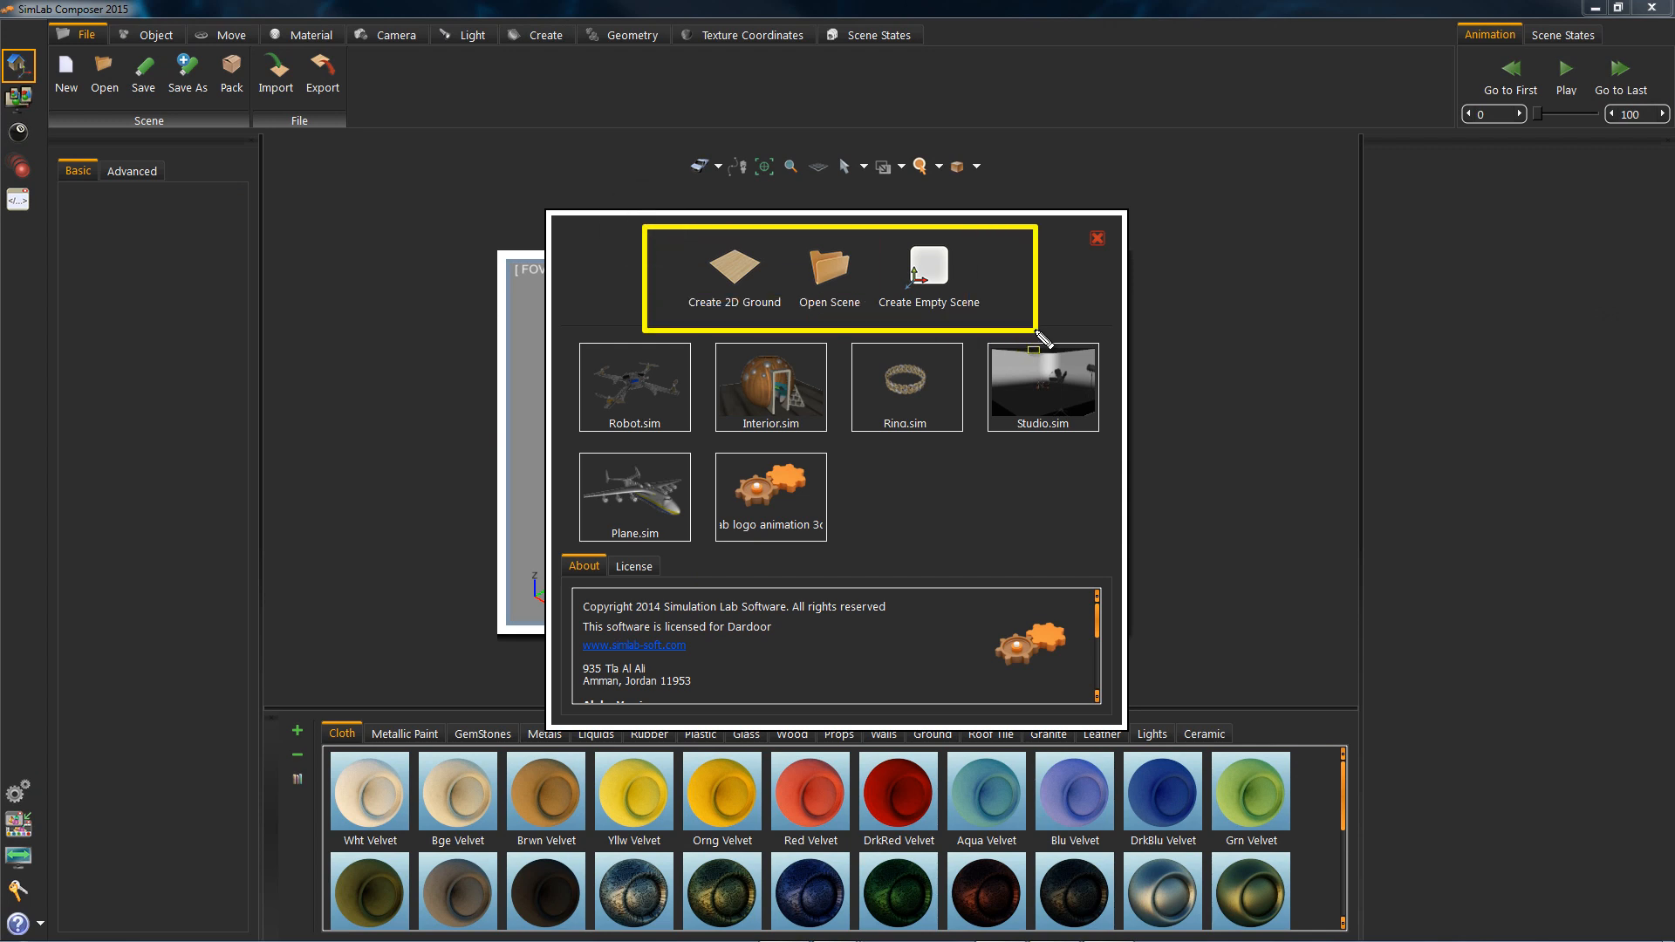
mouse_move(737, 276)
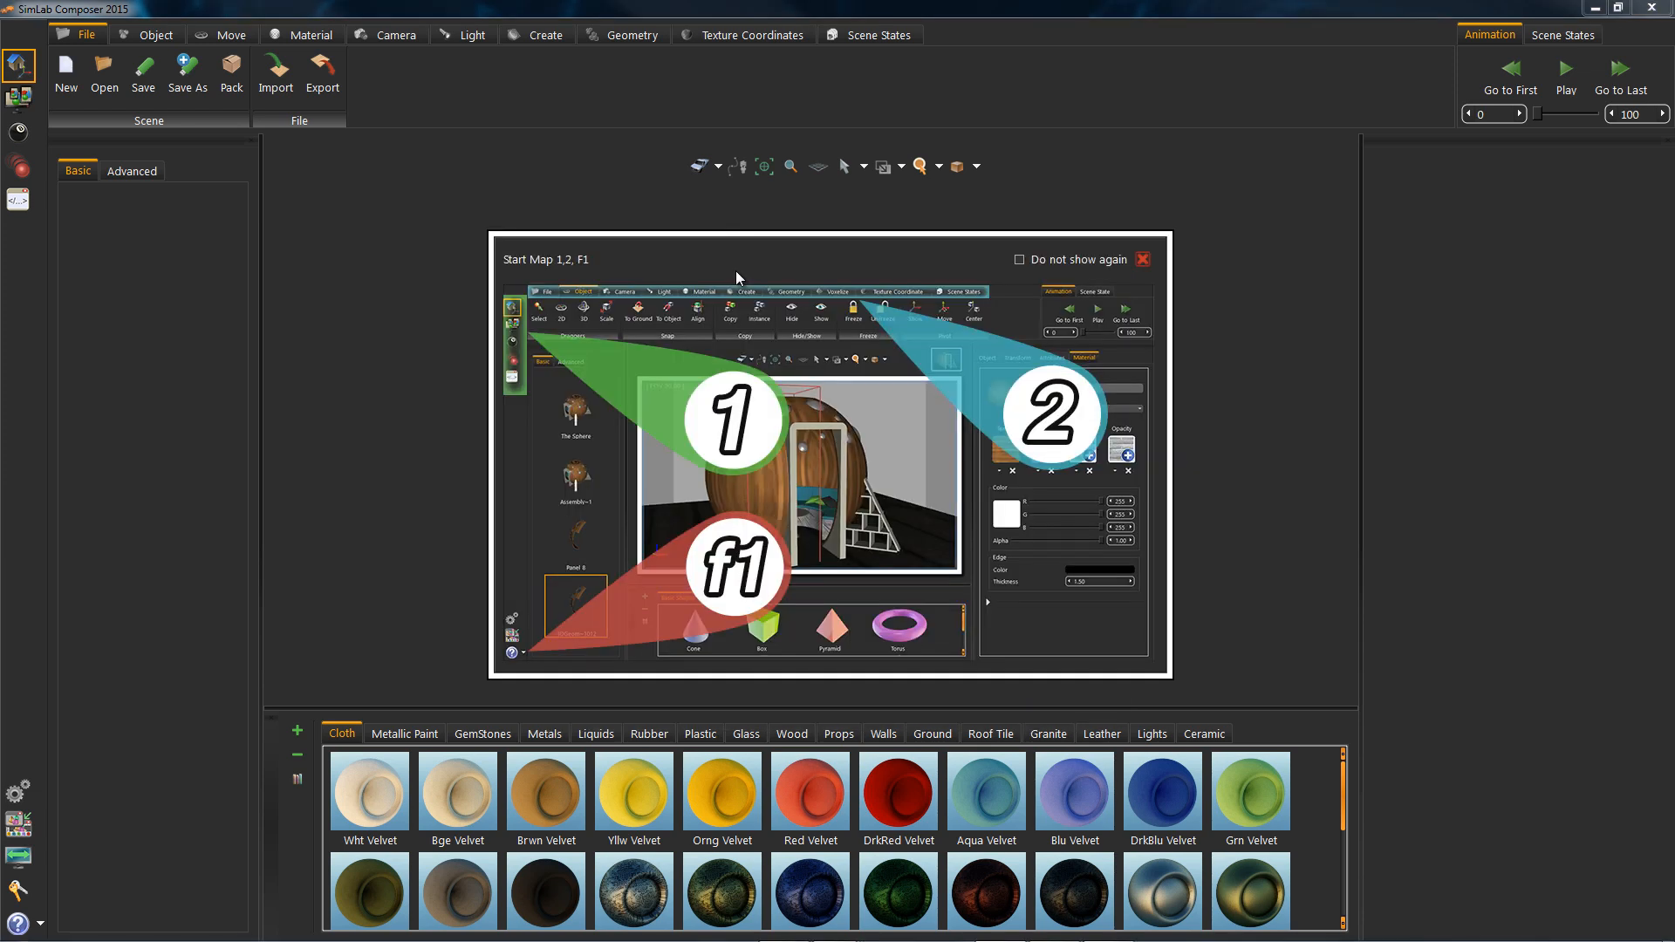
mouse_move(1132, 556)
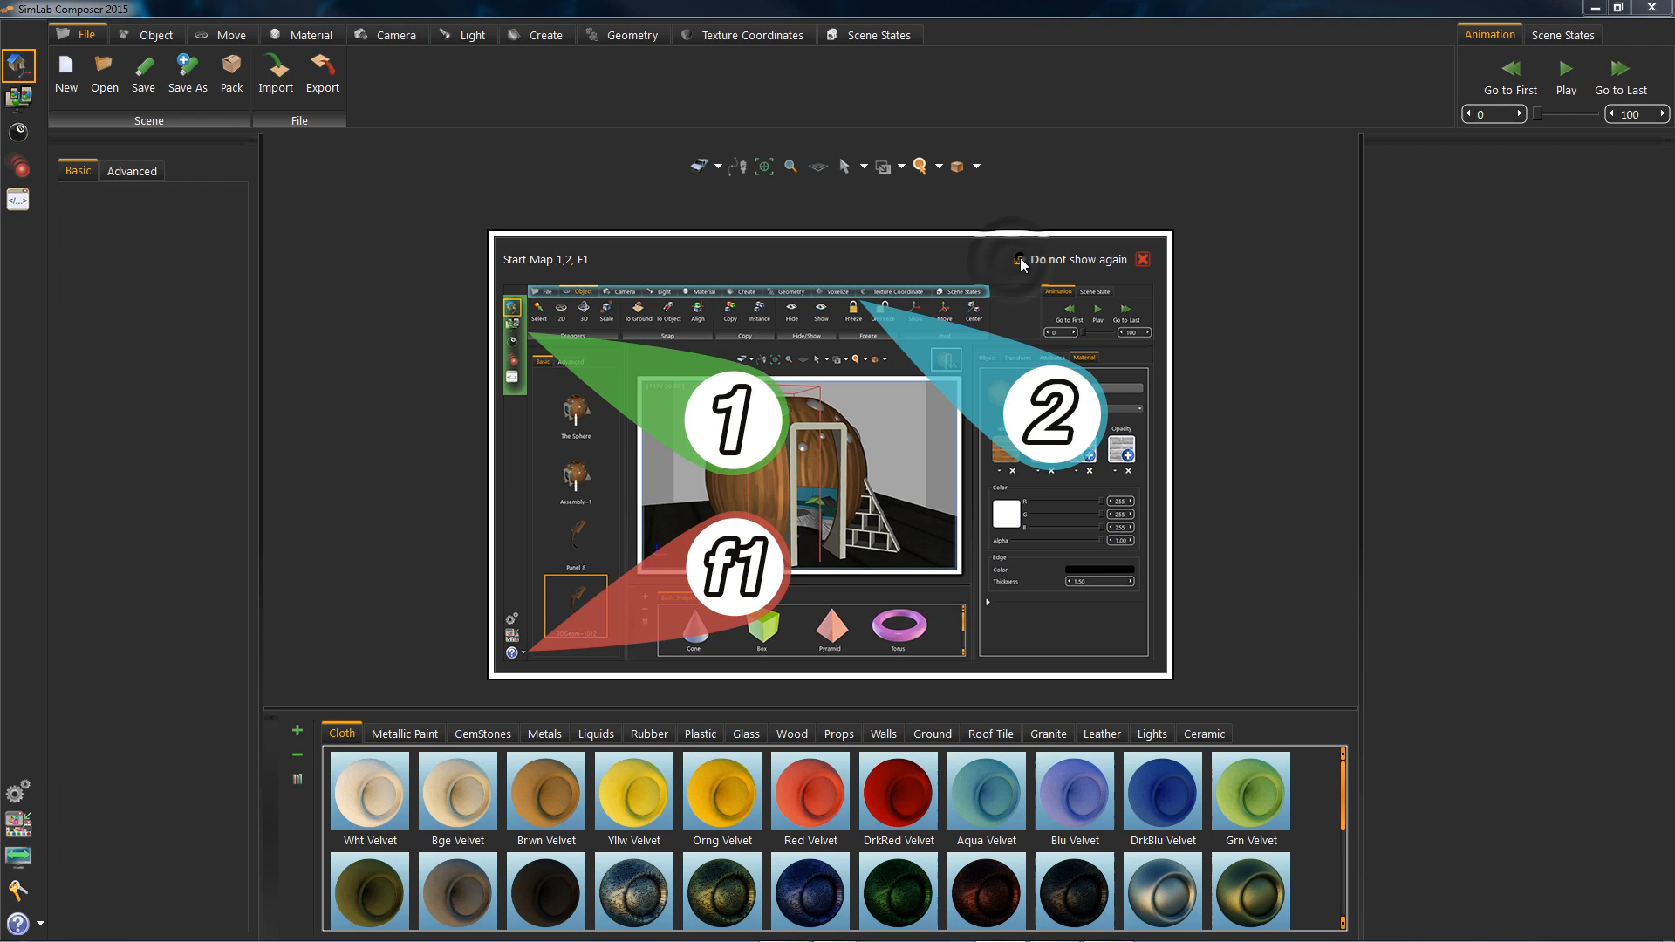
mouse_move(1143, 260)
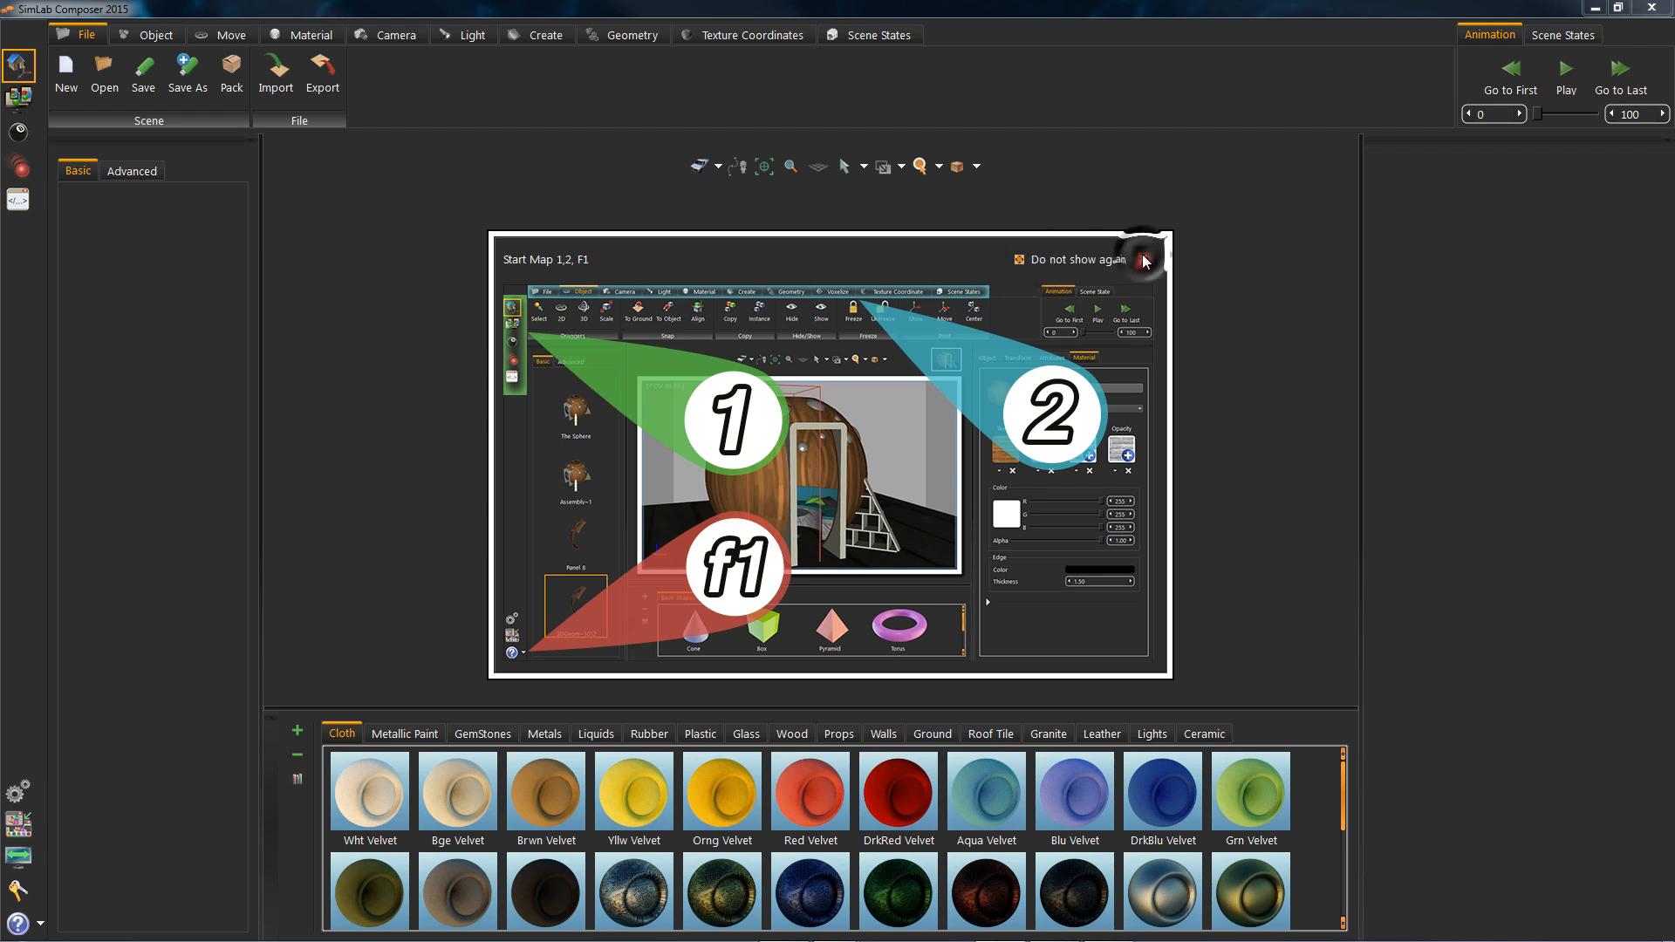
Turn off the start map tips and close the start map overlay.
click(1143, 261)
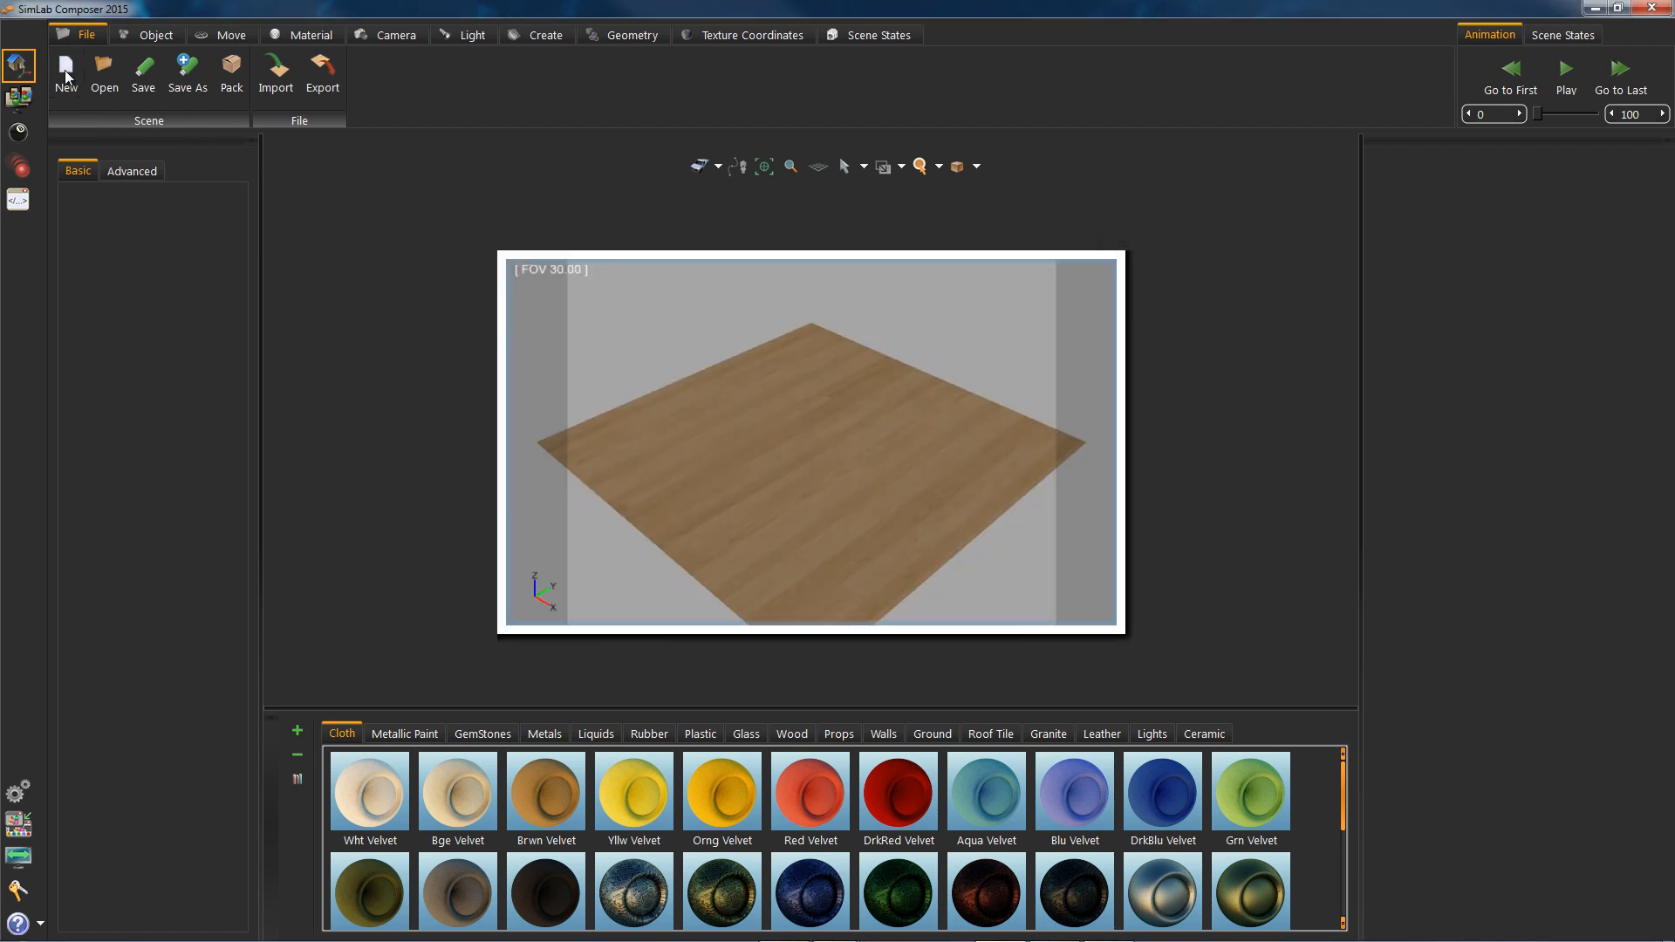
Check licensed features and registration options on the start screen, then open Robot.sim.
click(65, 75)
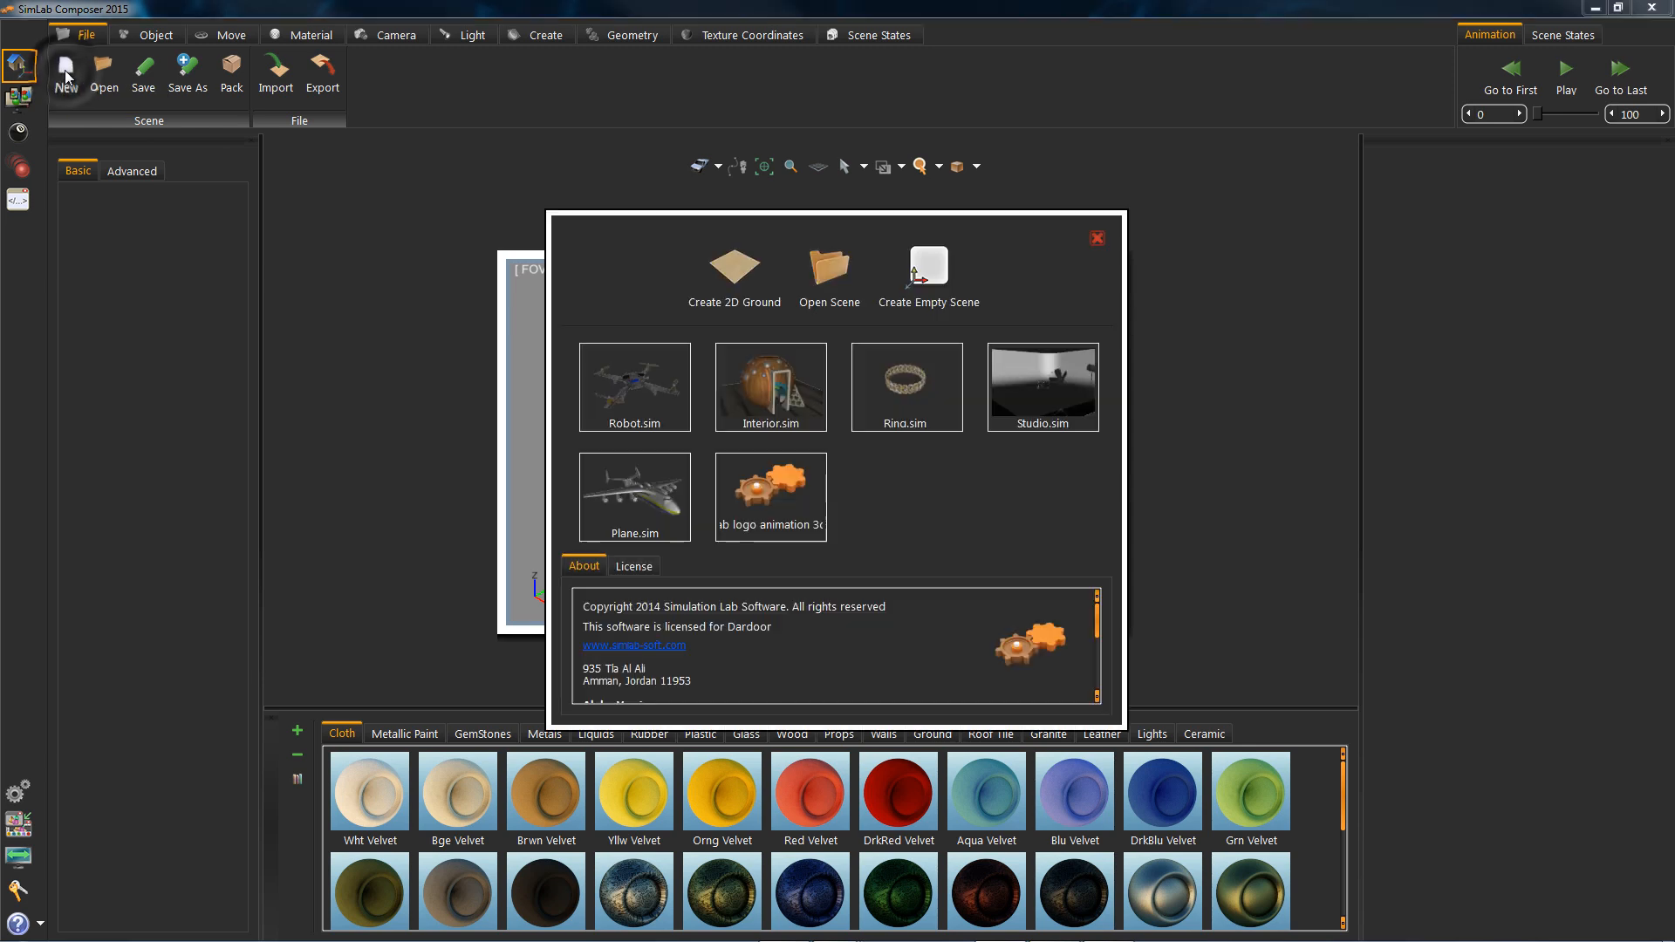
mouse_move(577, 347)
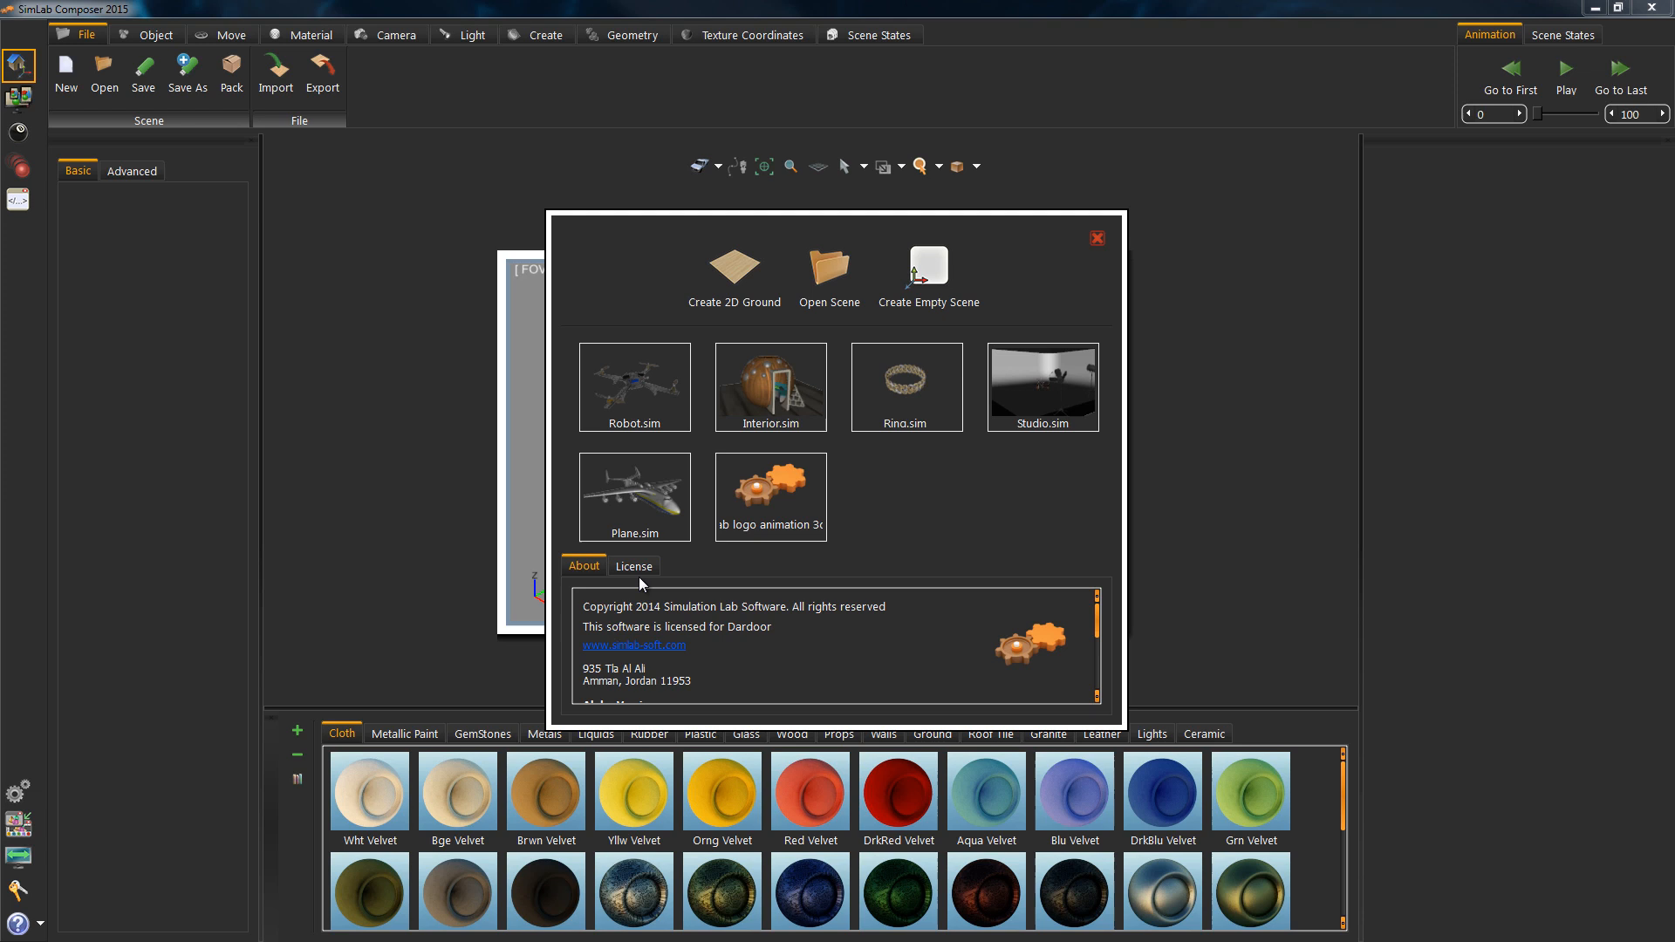
click(632, 566)
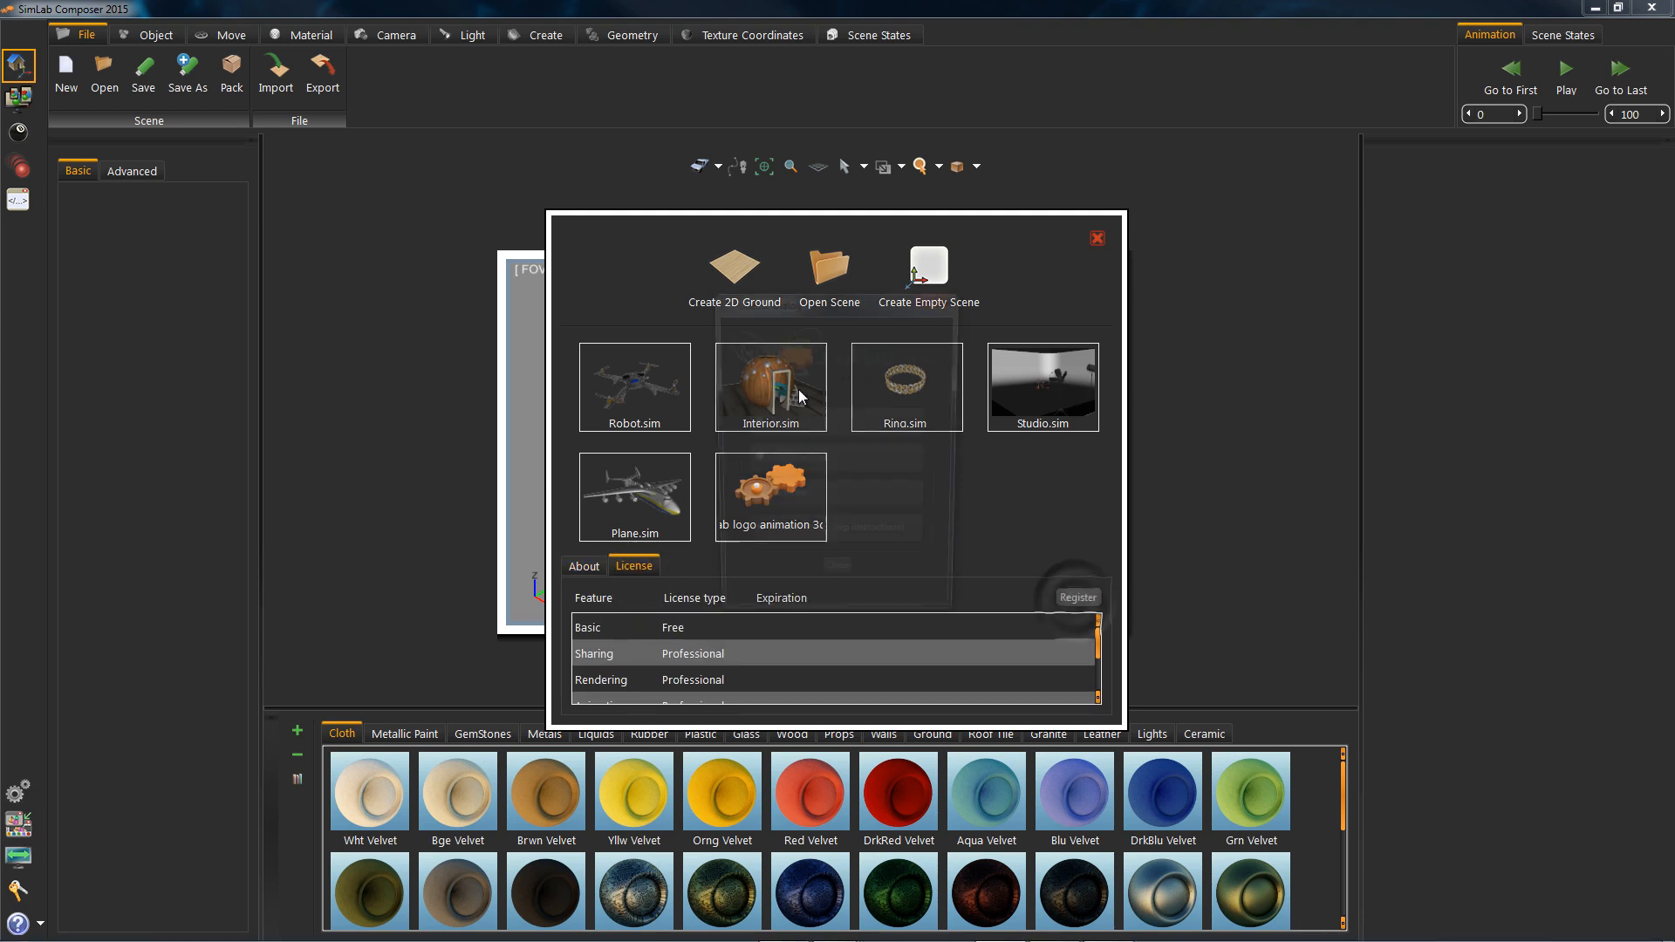
click(1076, 596)
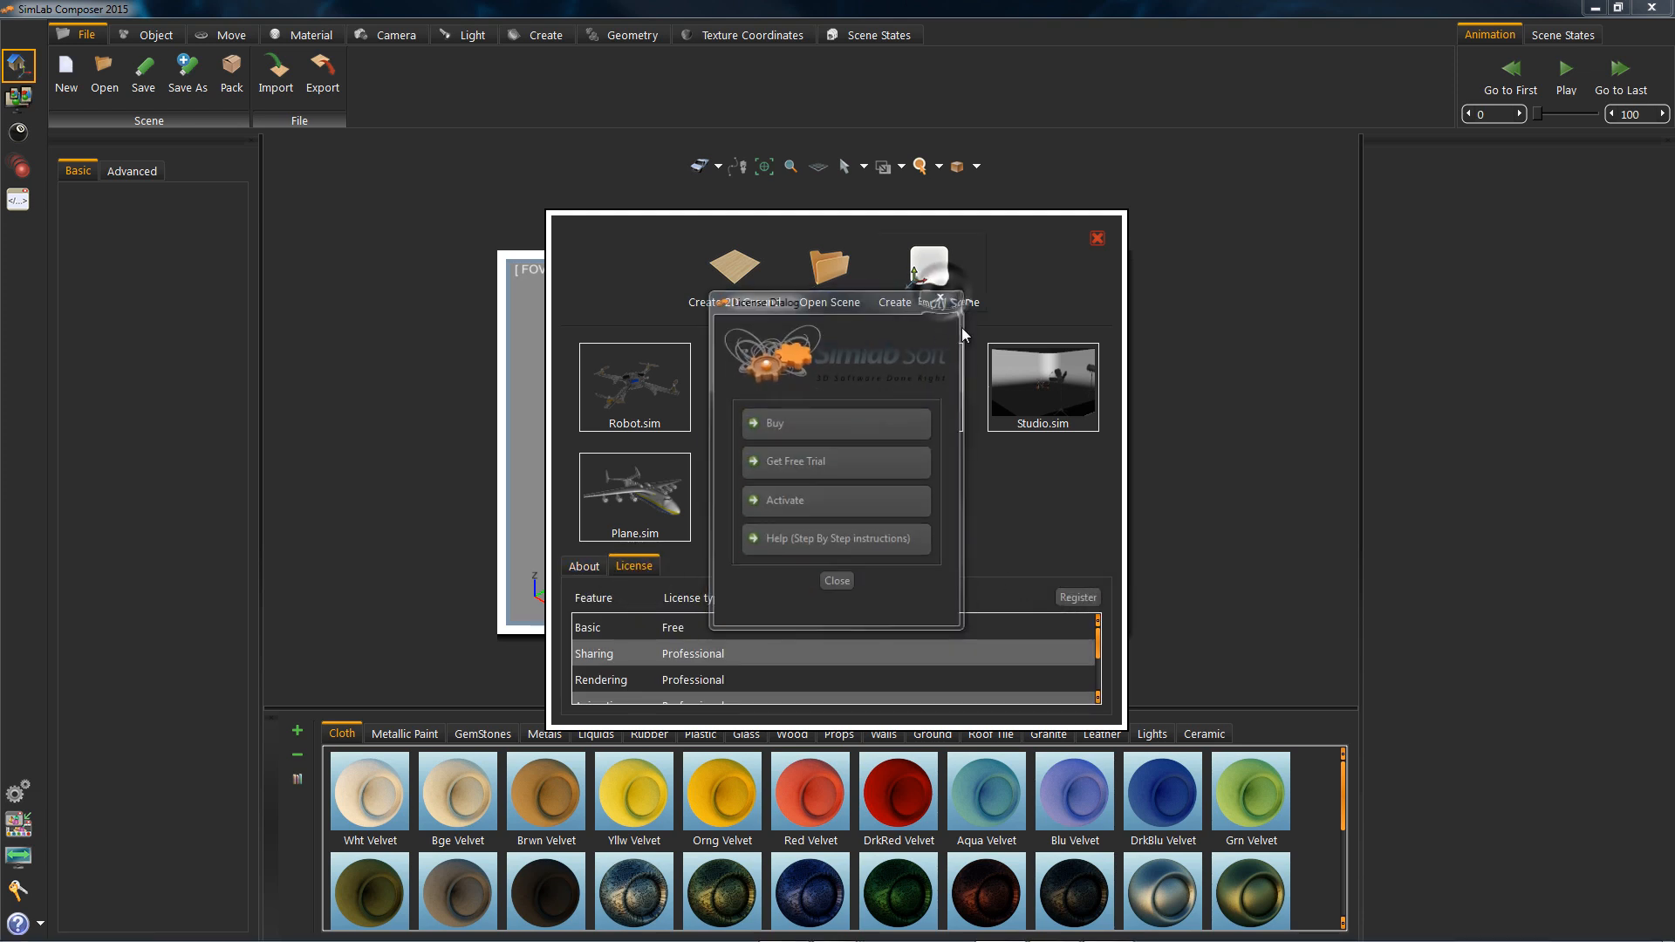
click(837, 580)
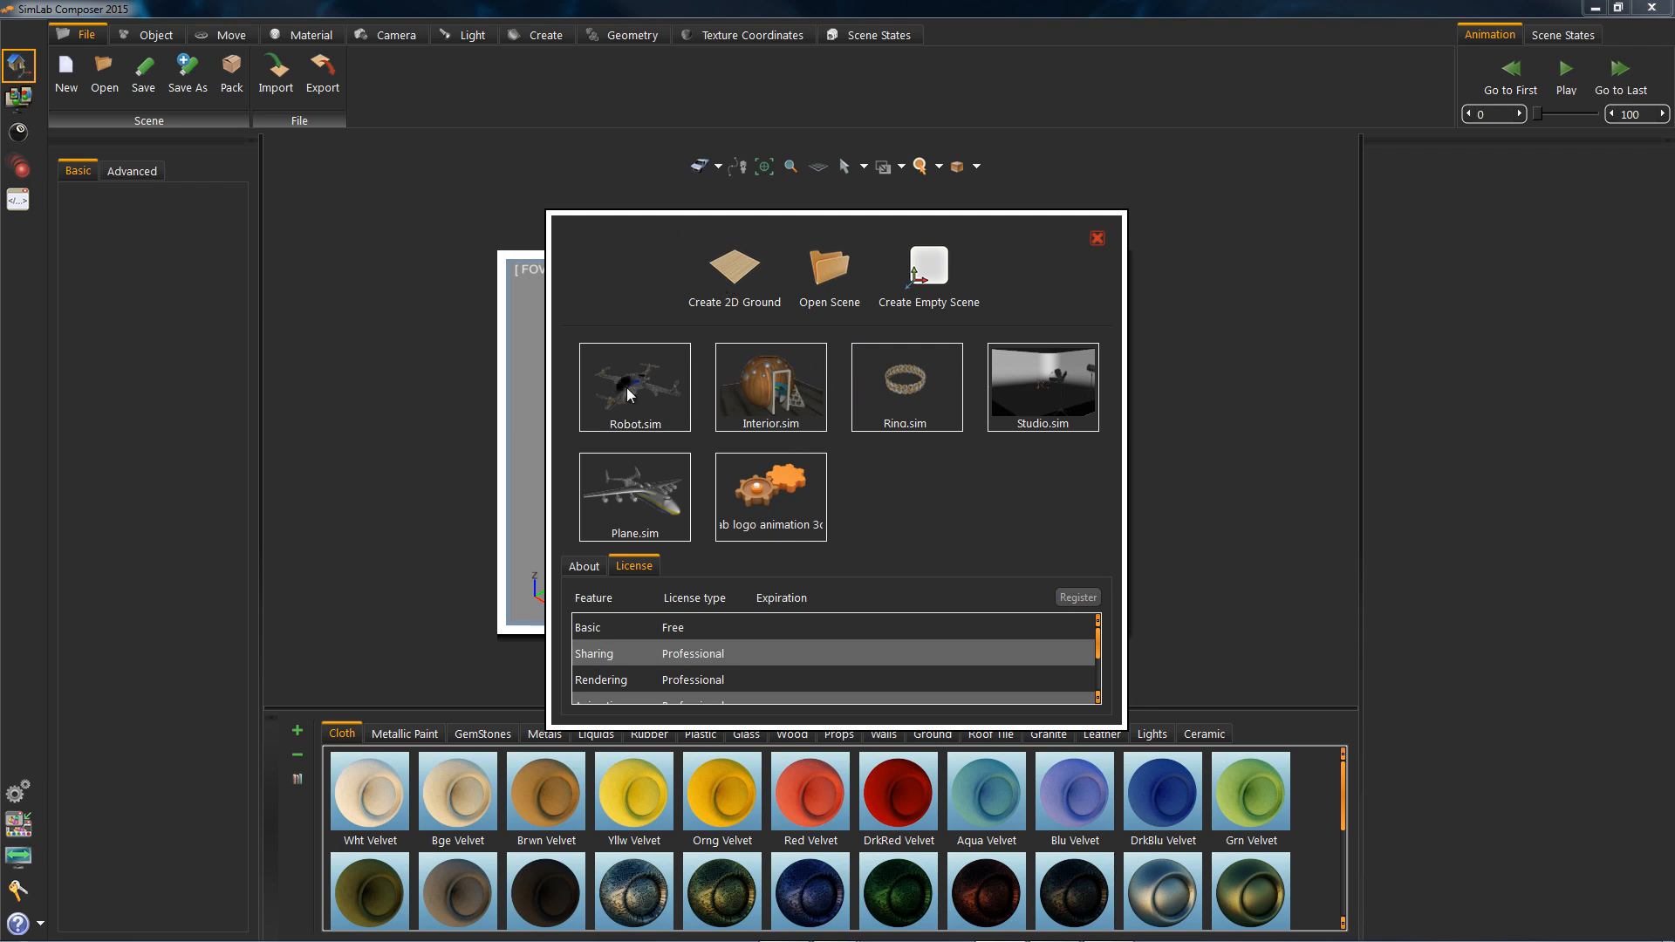
double_click(634, 380)
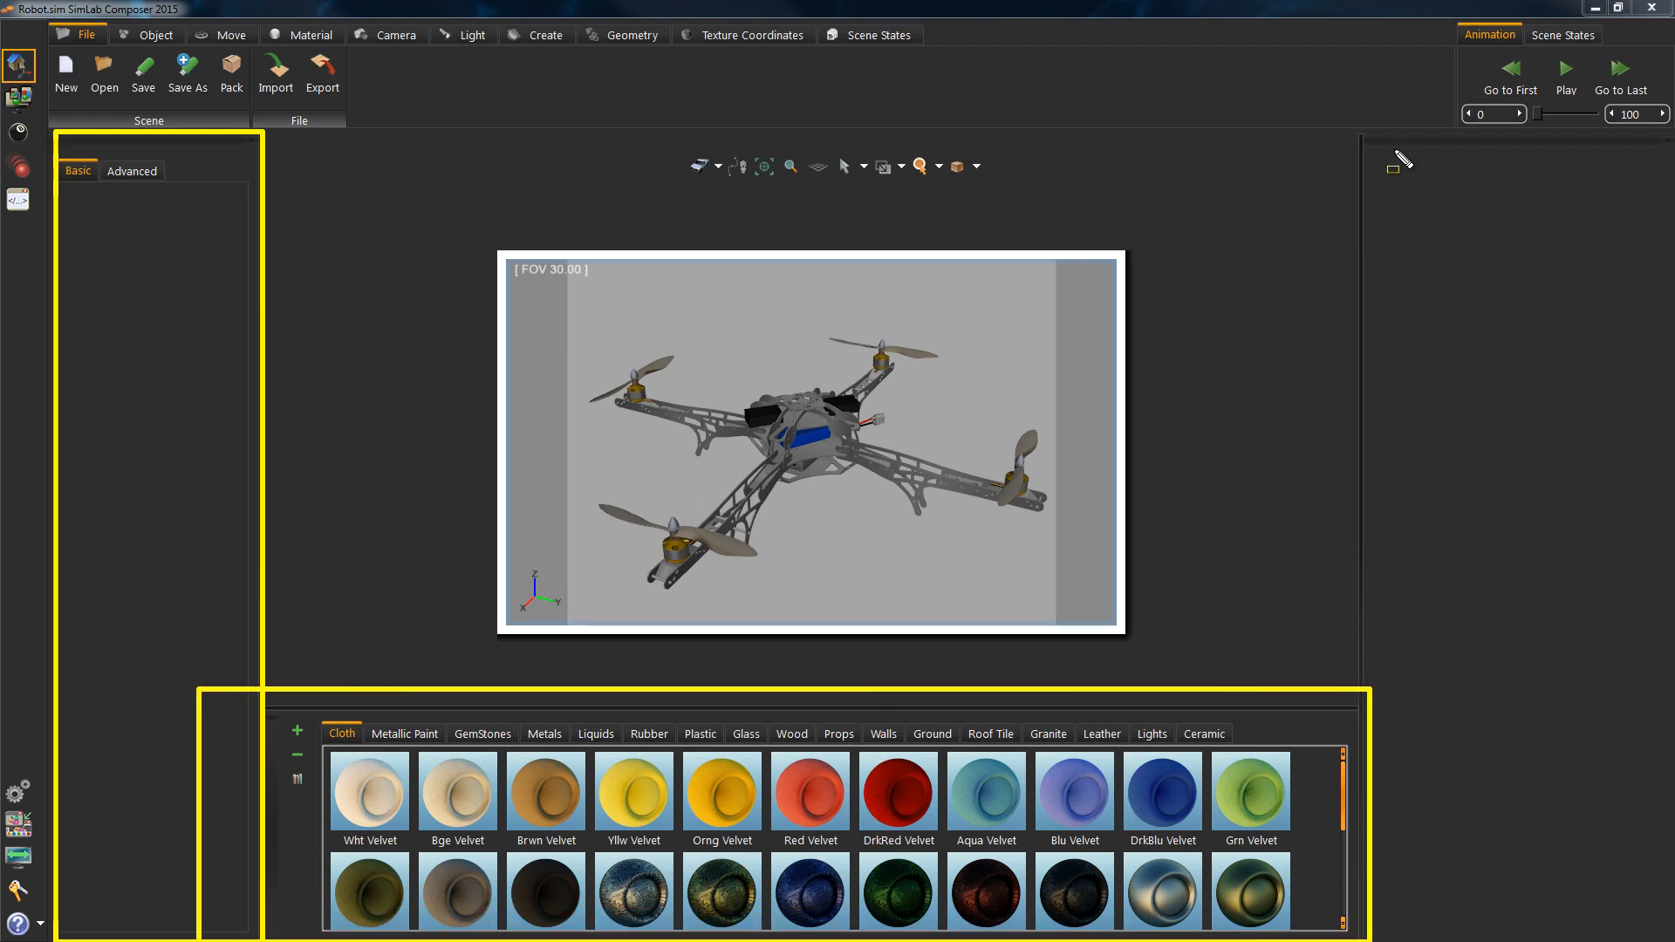
mouse_move(1475, 208)
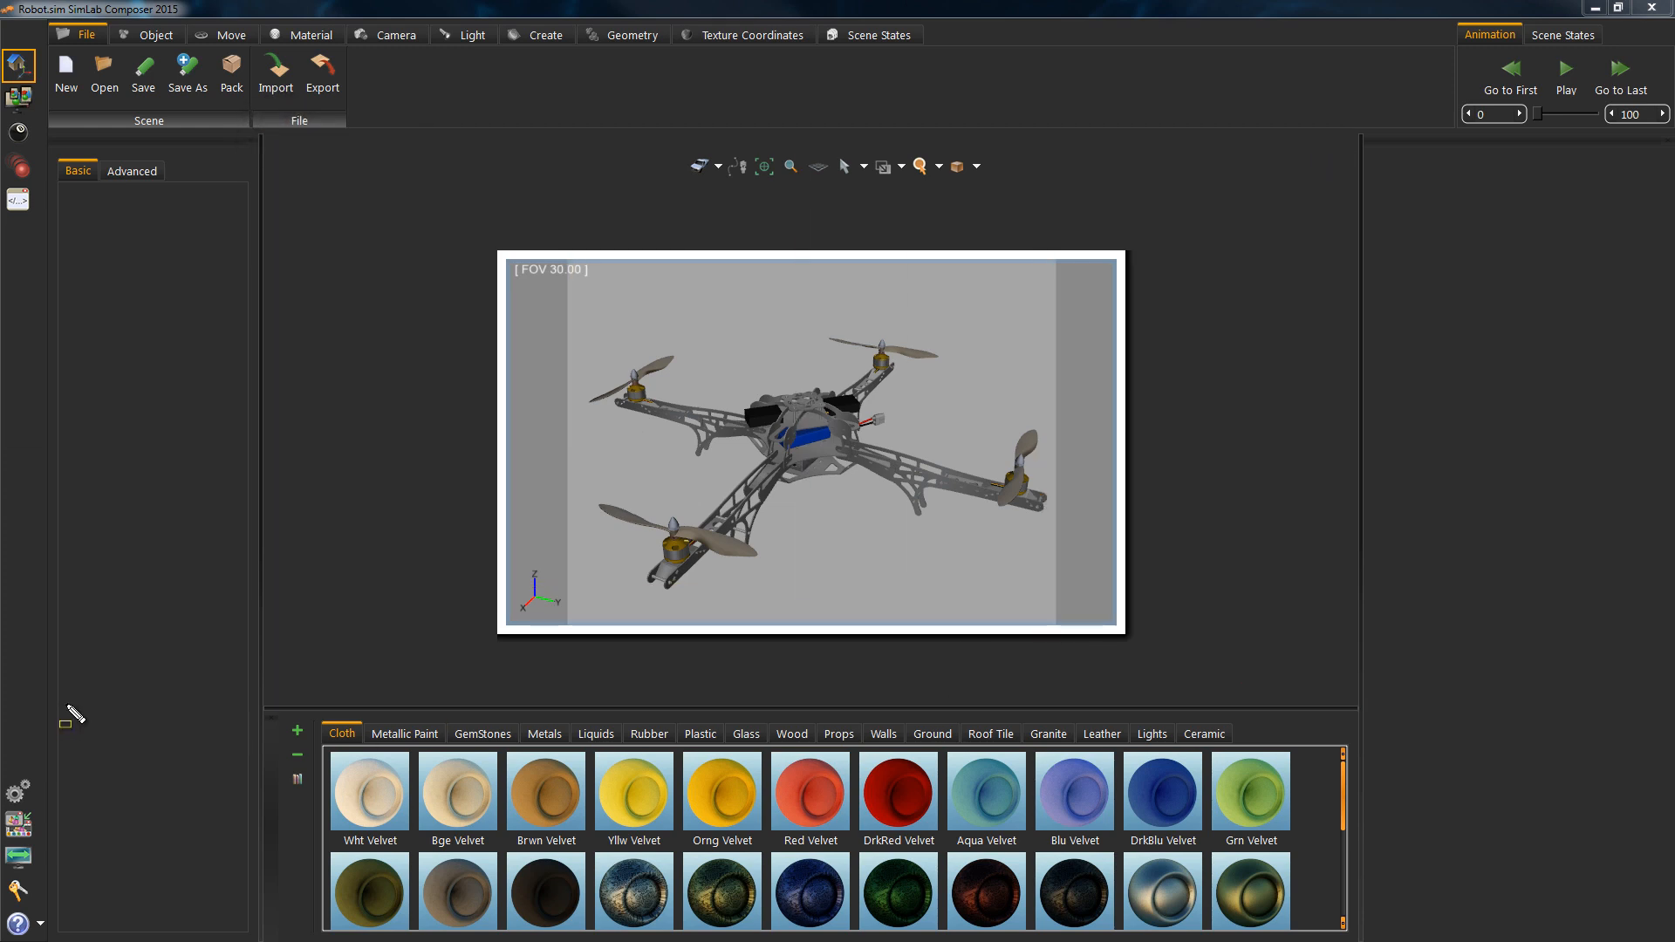
mouse_move(33, 922)
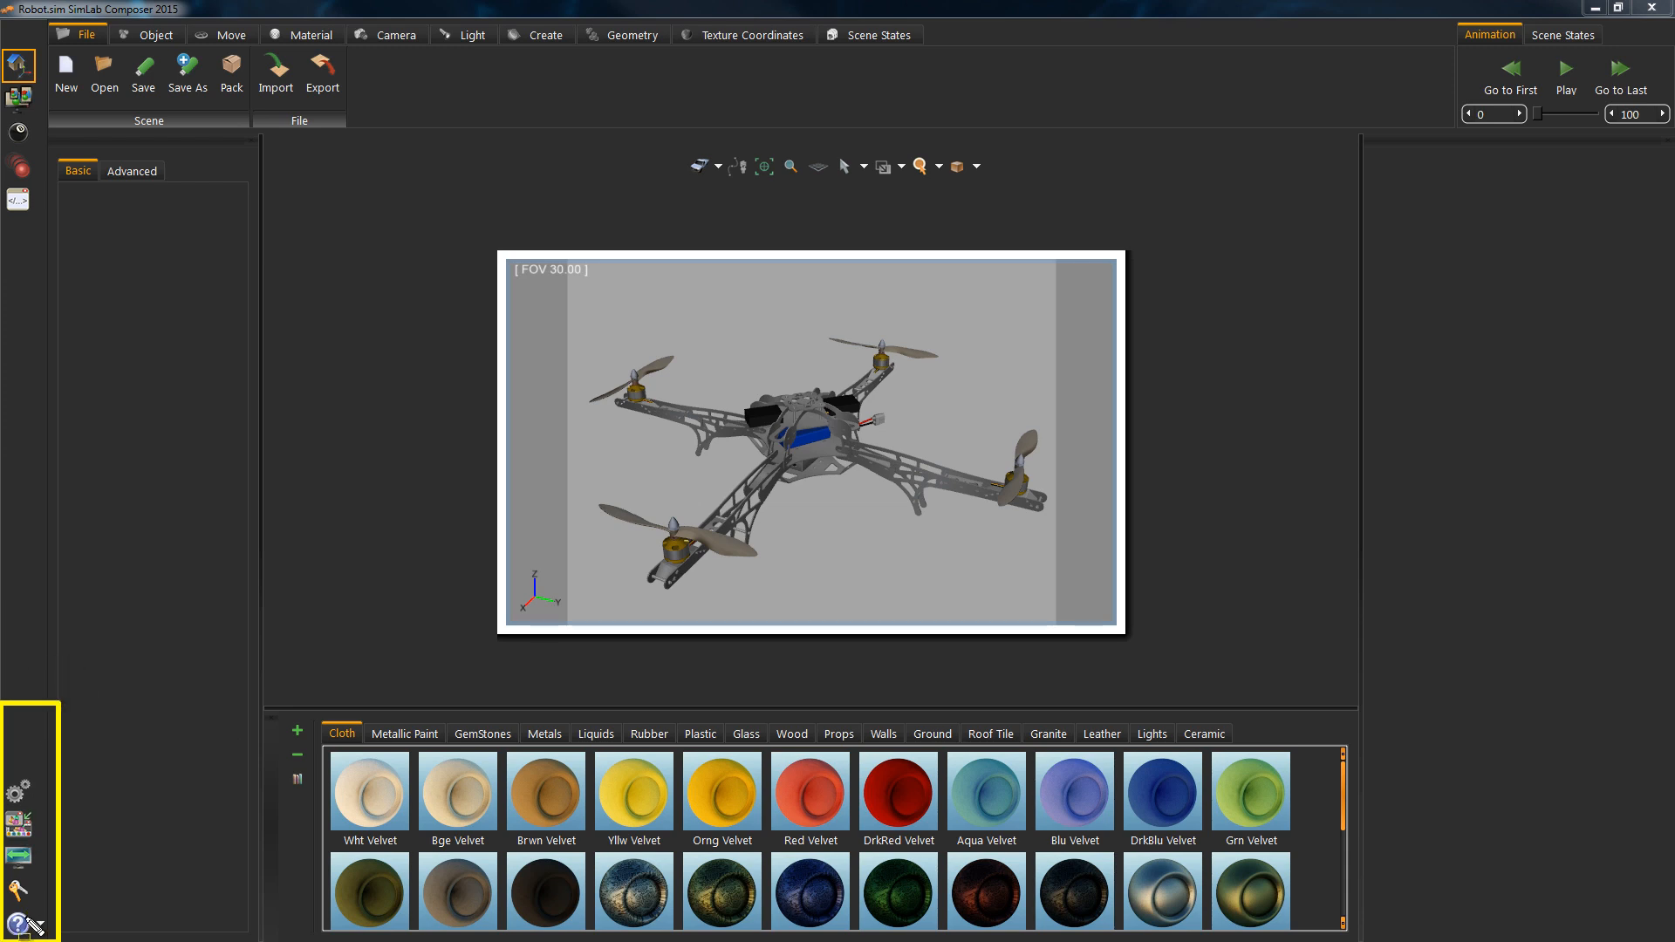
mouse_move(32, 922)
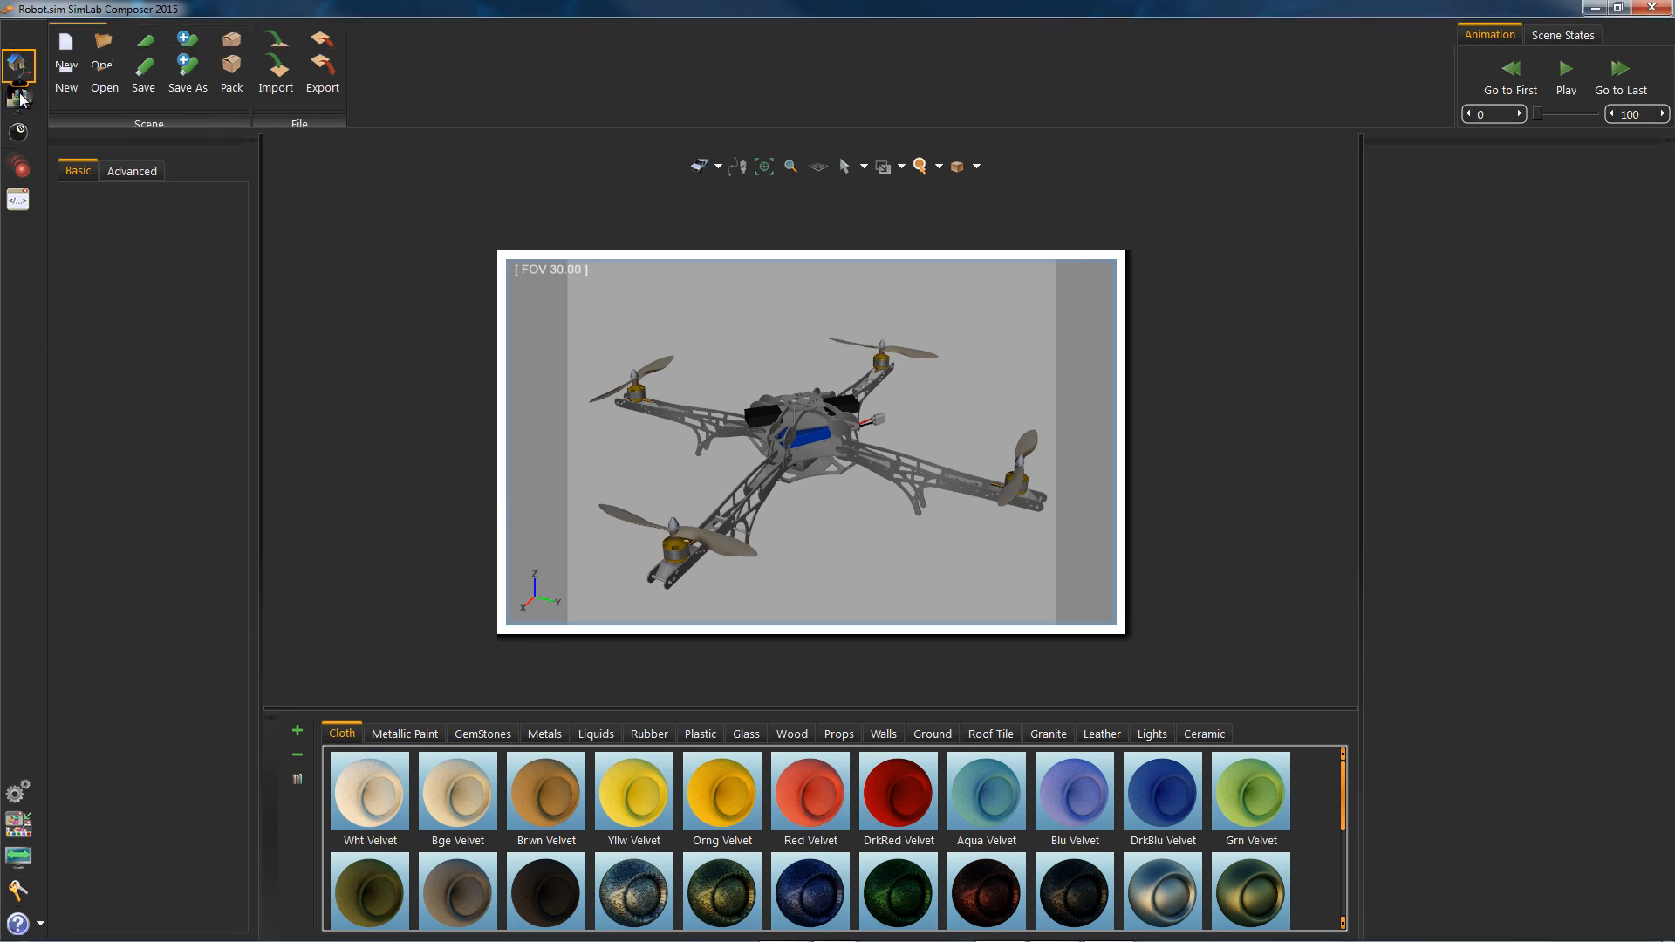
Browse the Object, Light and Move tool tabs.
click(19, 132)
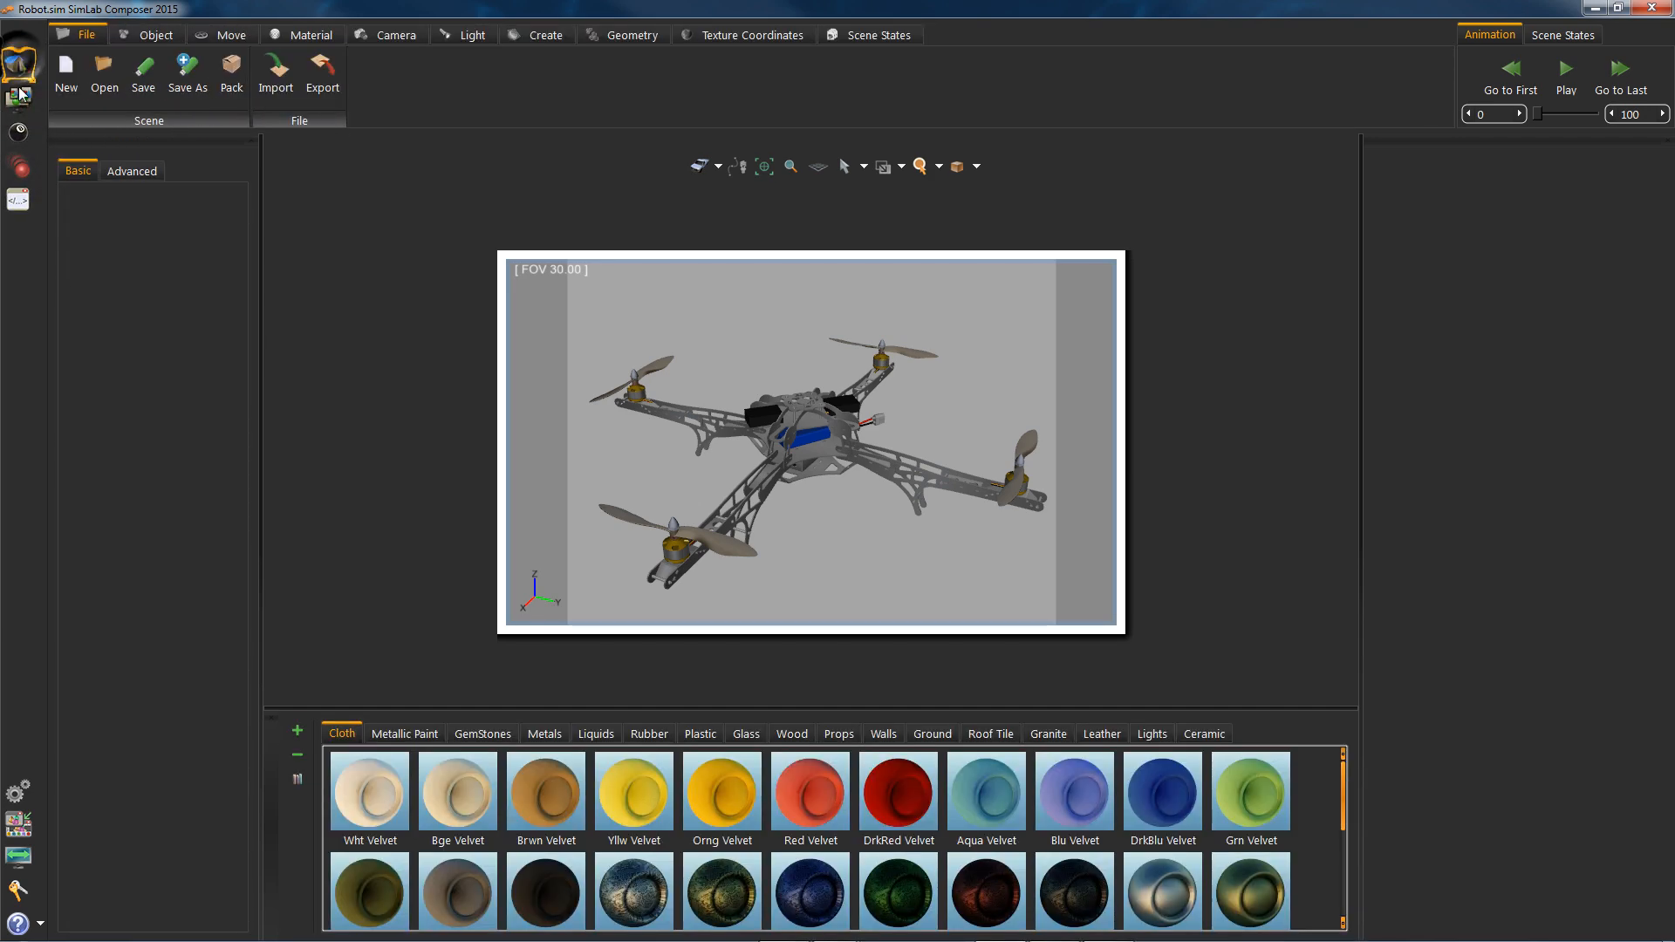
click(156, 34)
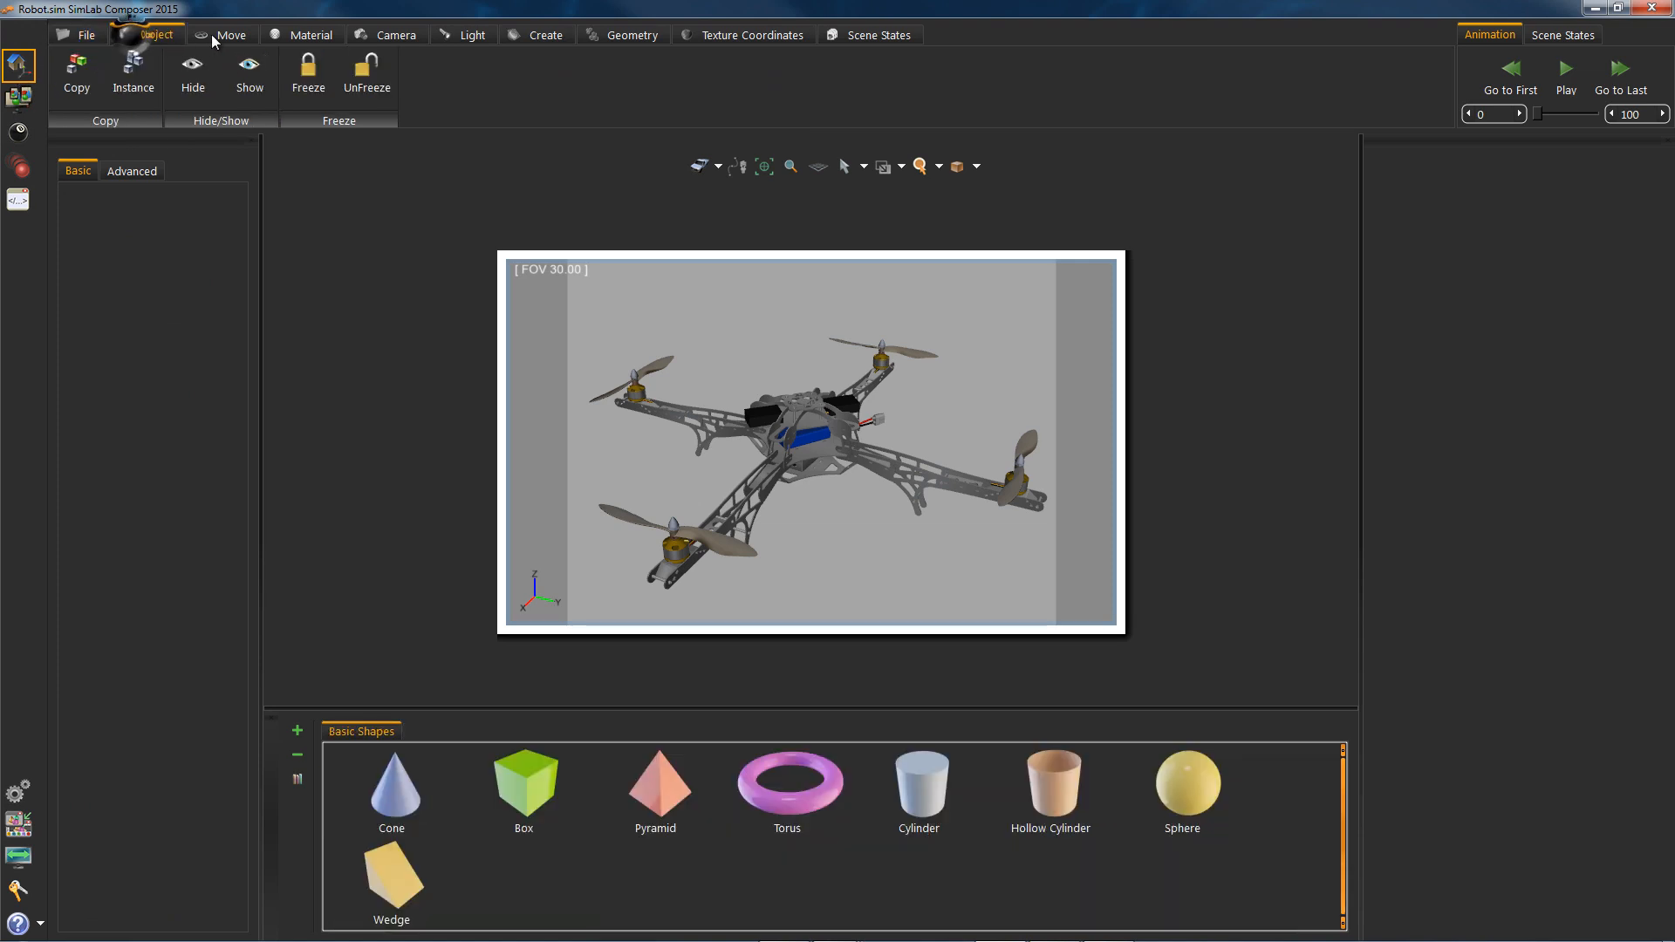
click(470, 35)
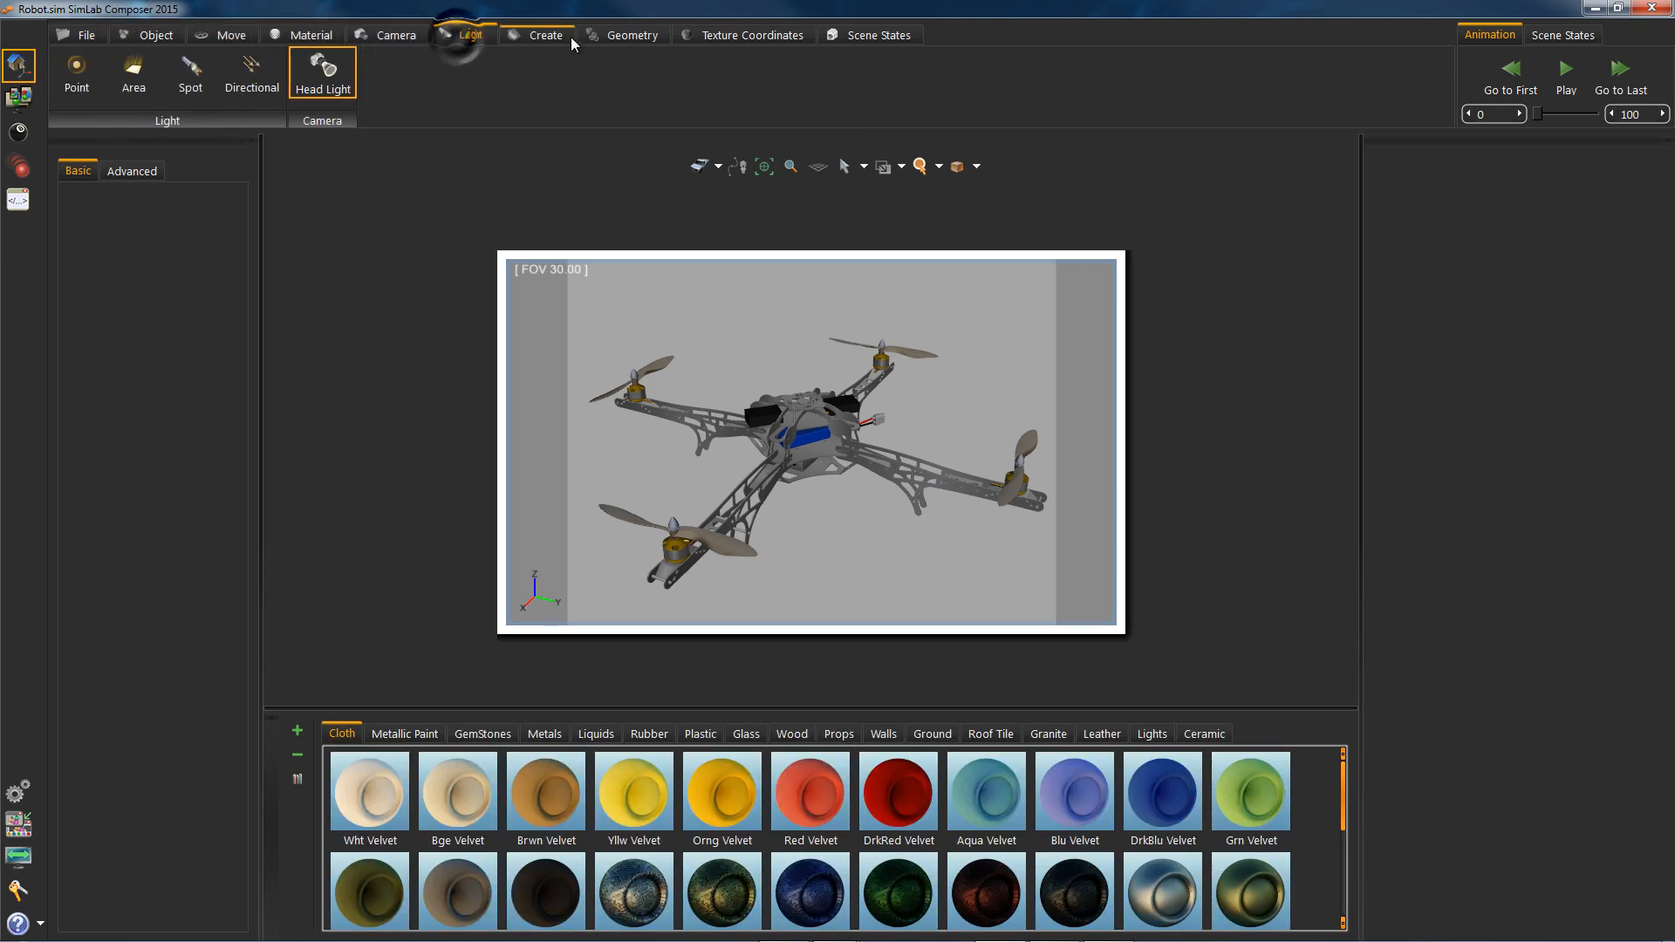
click(154, 35)
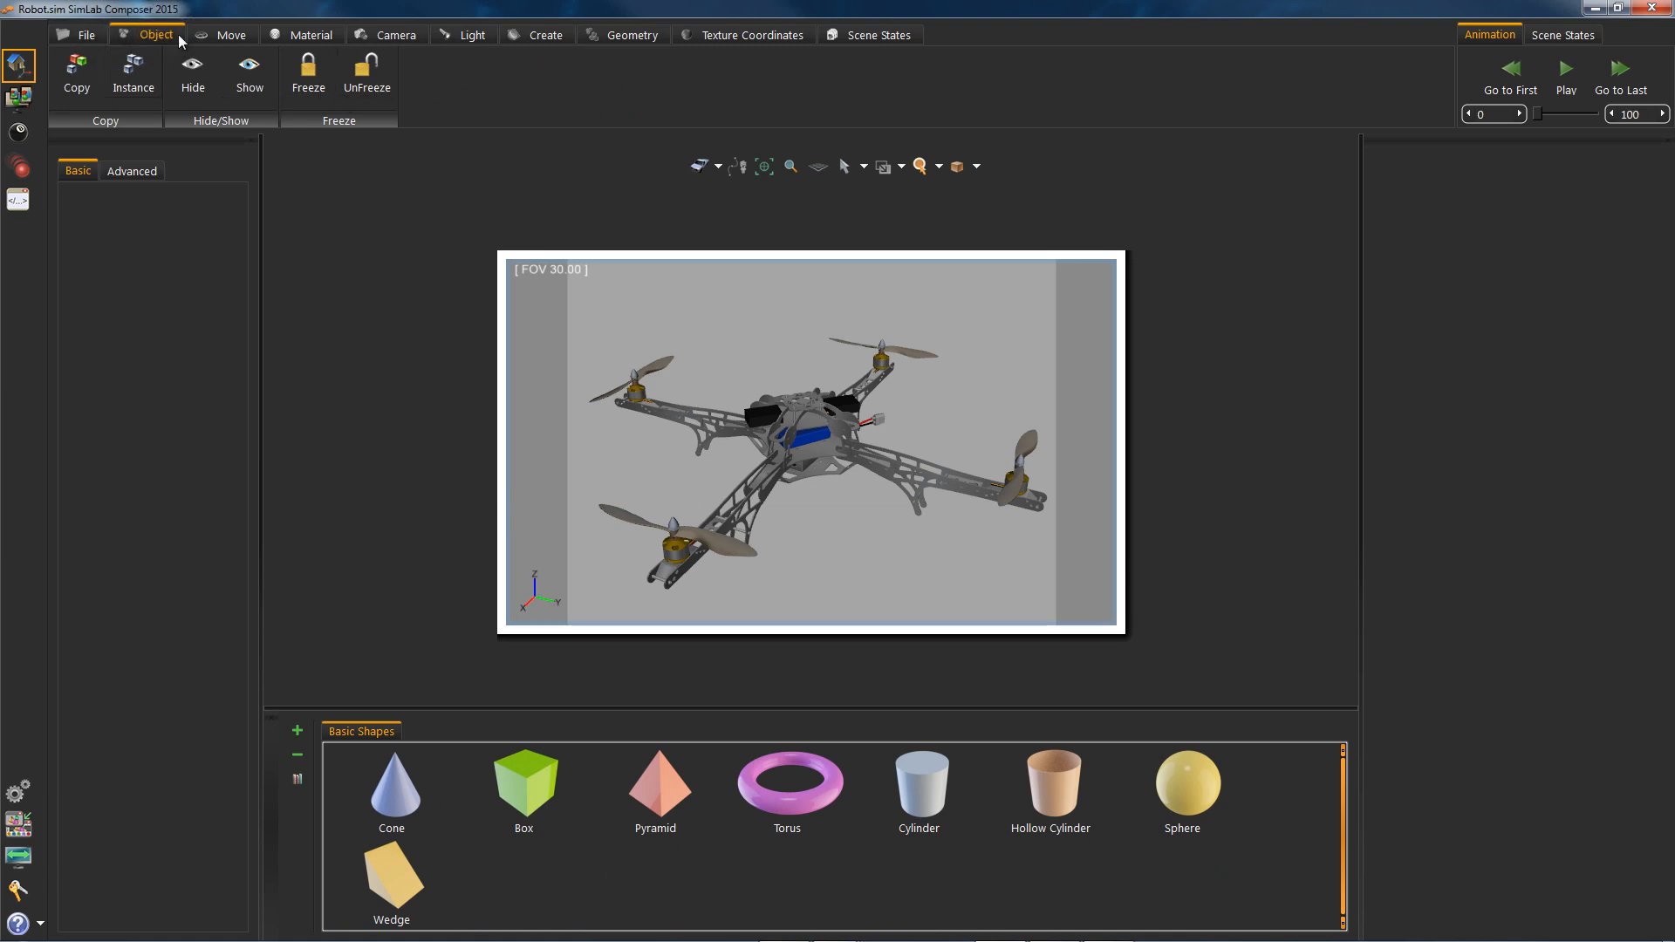
click(230, 34)
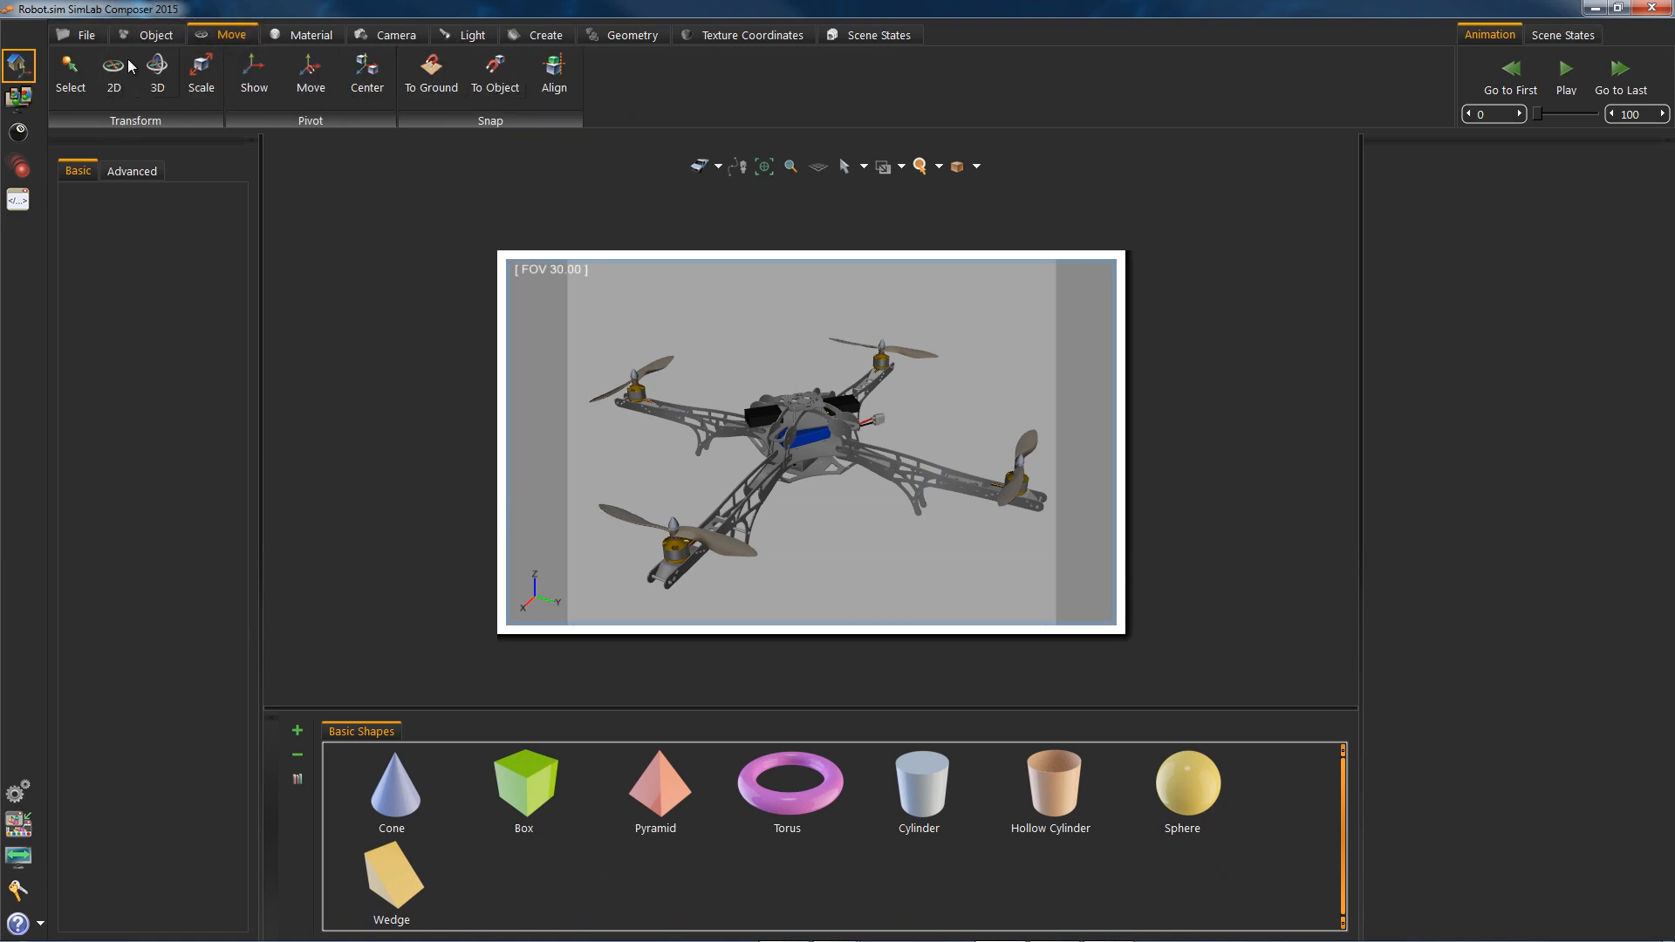
Browse the Material, Camera and Geometry tabs, then switch to the Render workbench.
click(311, 34)
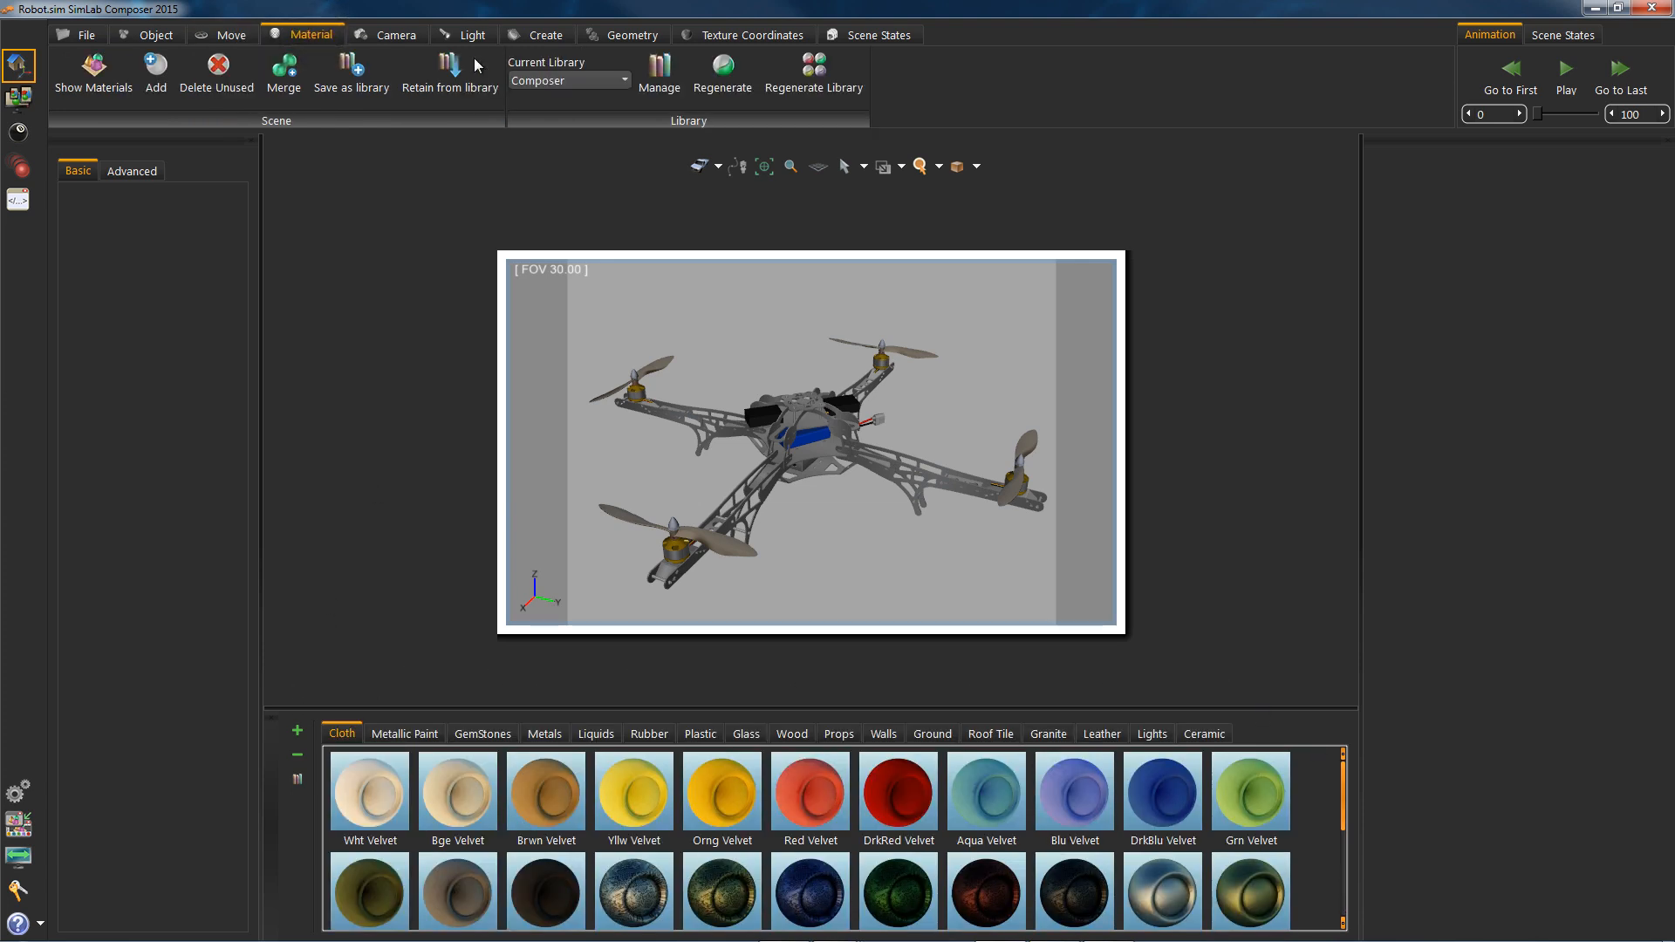
click(395, 35)
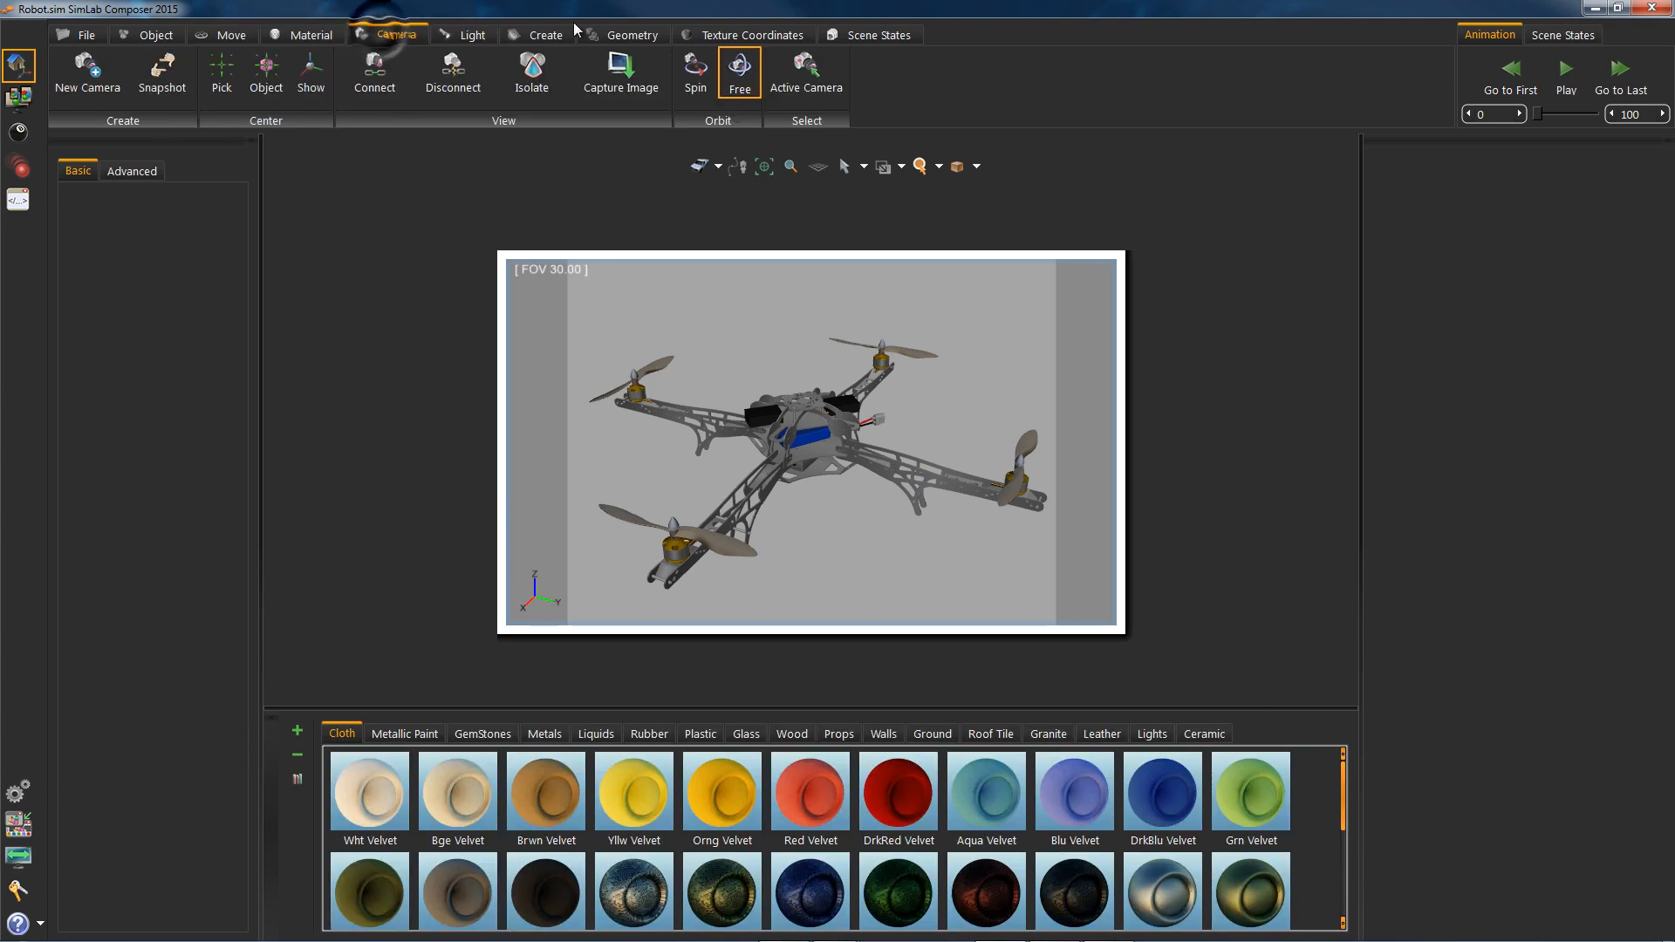
click(633, 34)
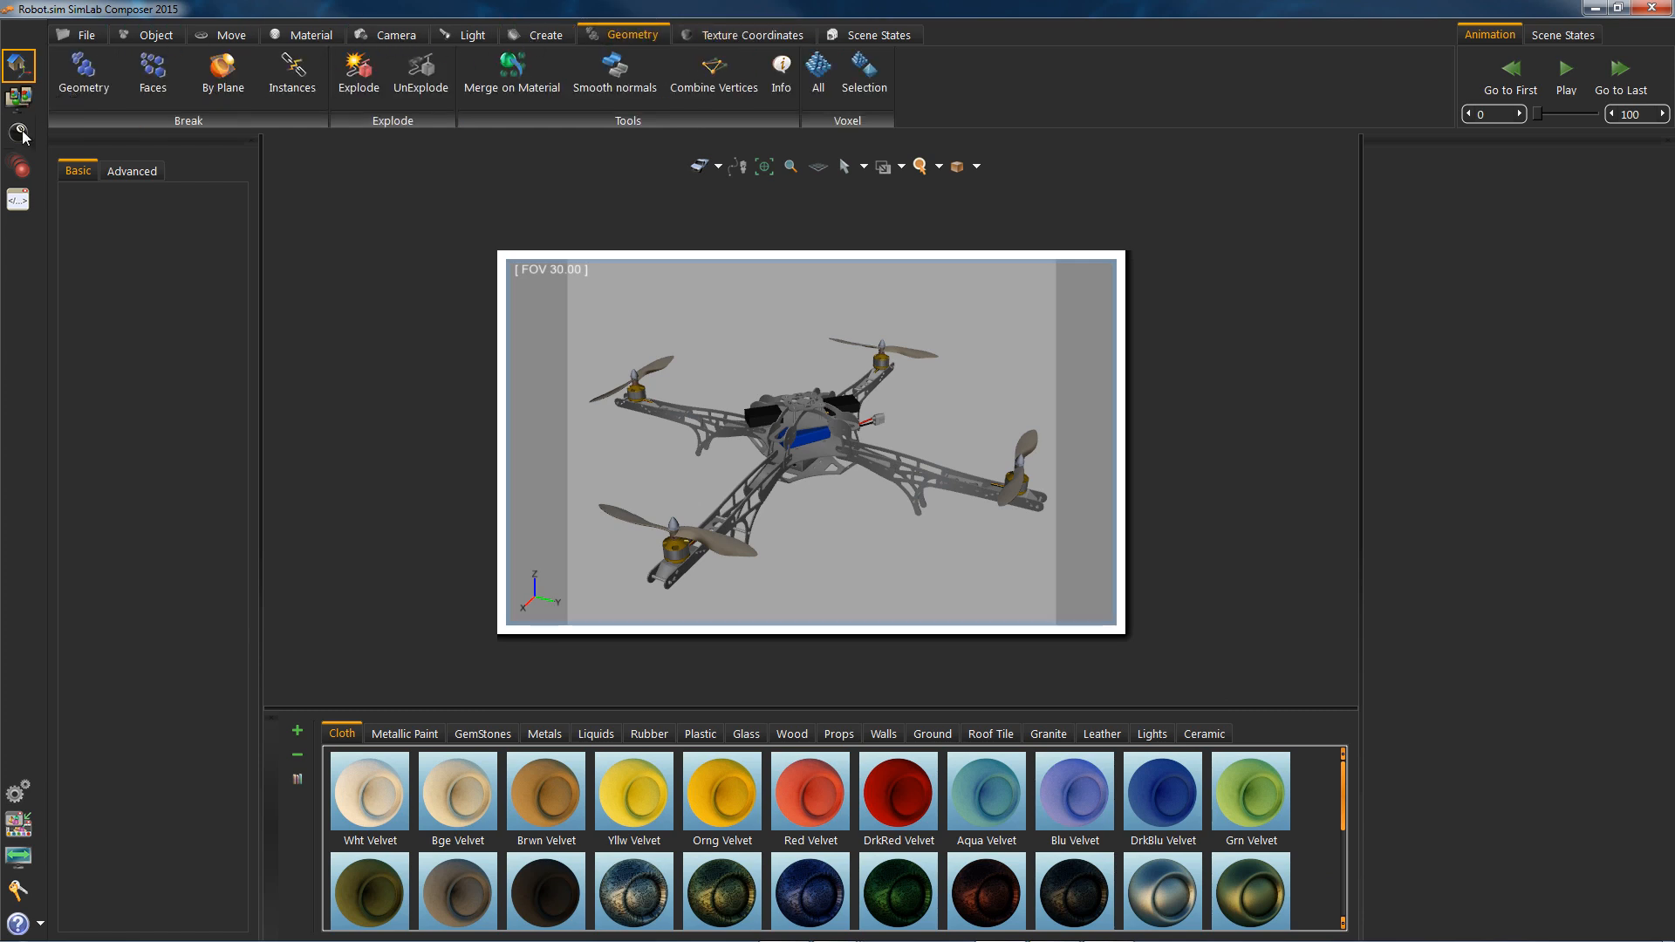
click(18, 132)
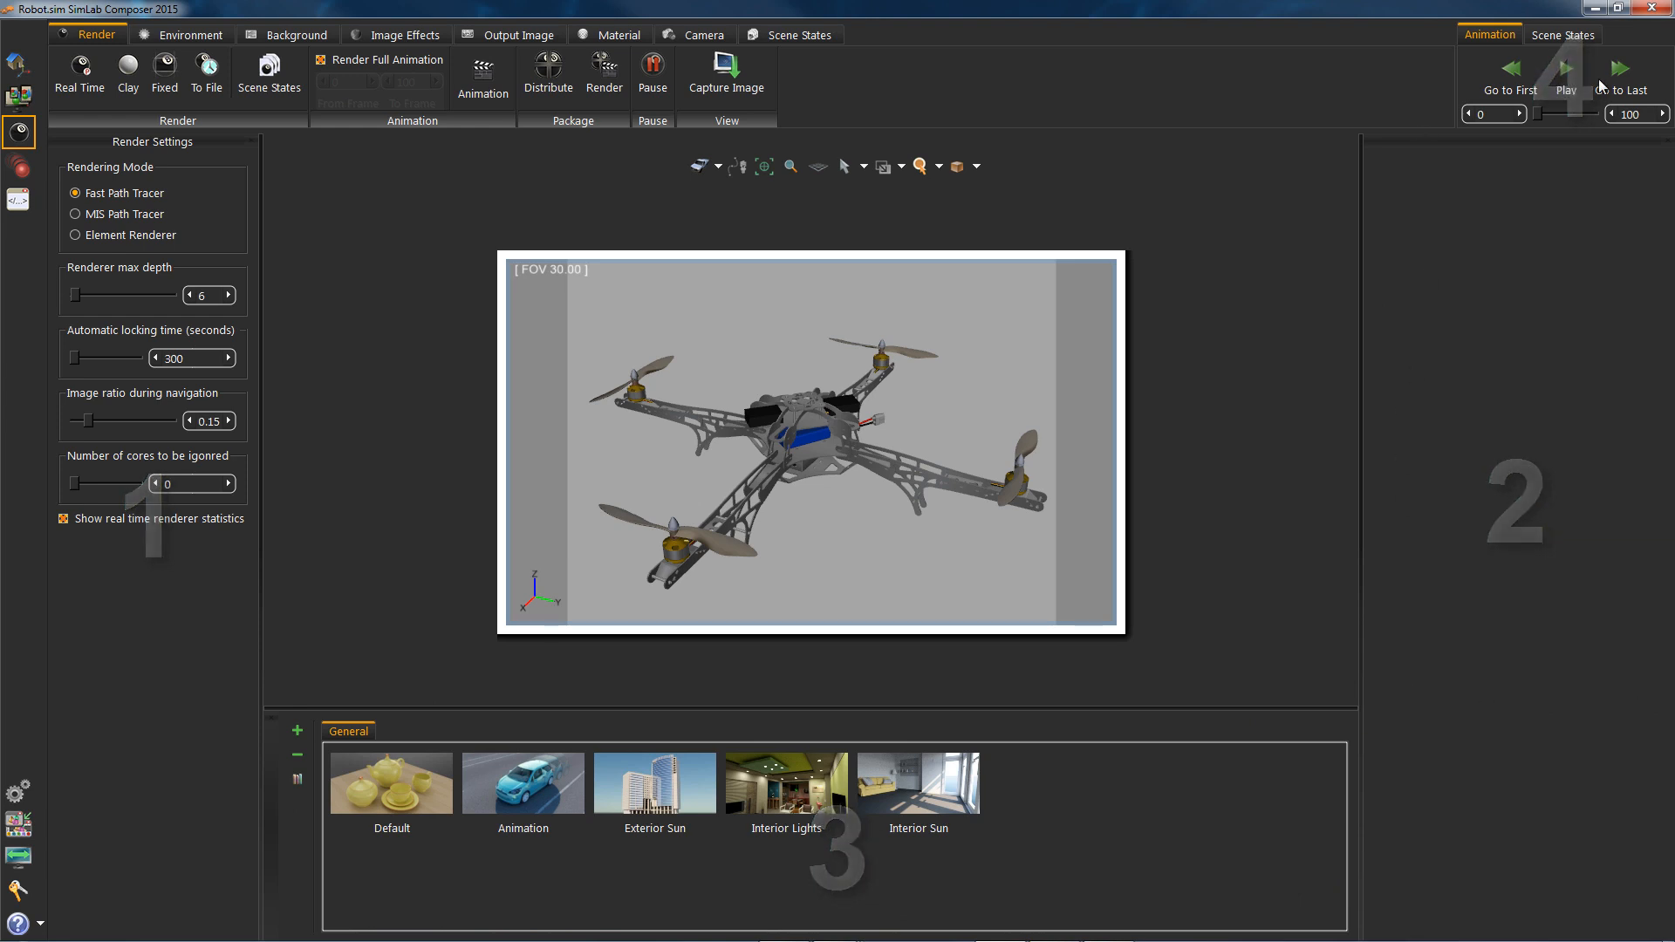
mouse_move(477, 182)
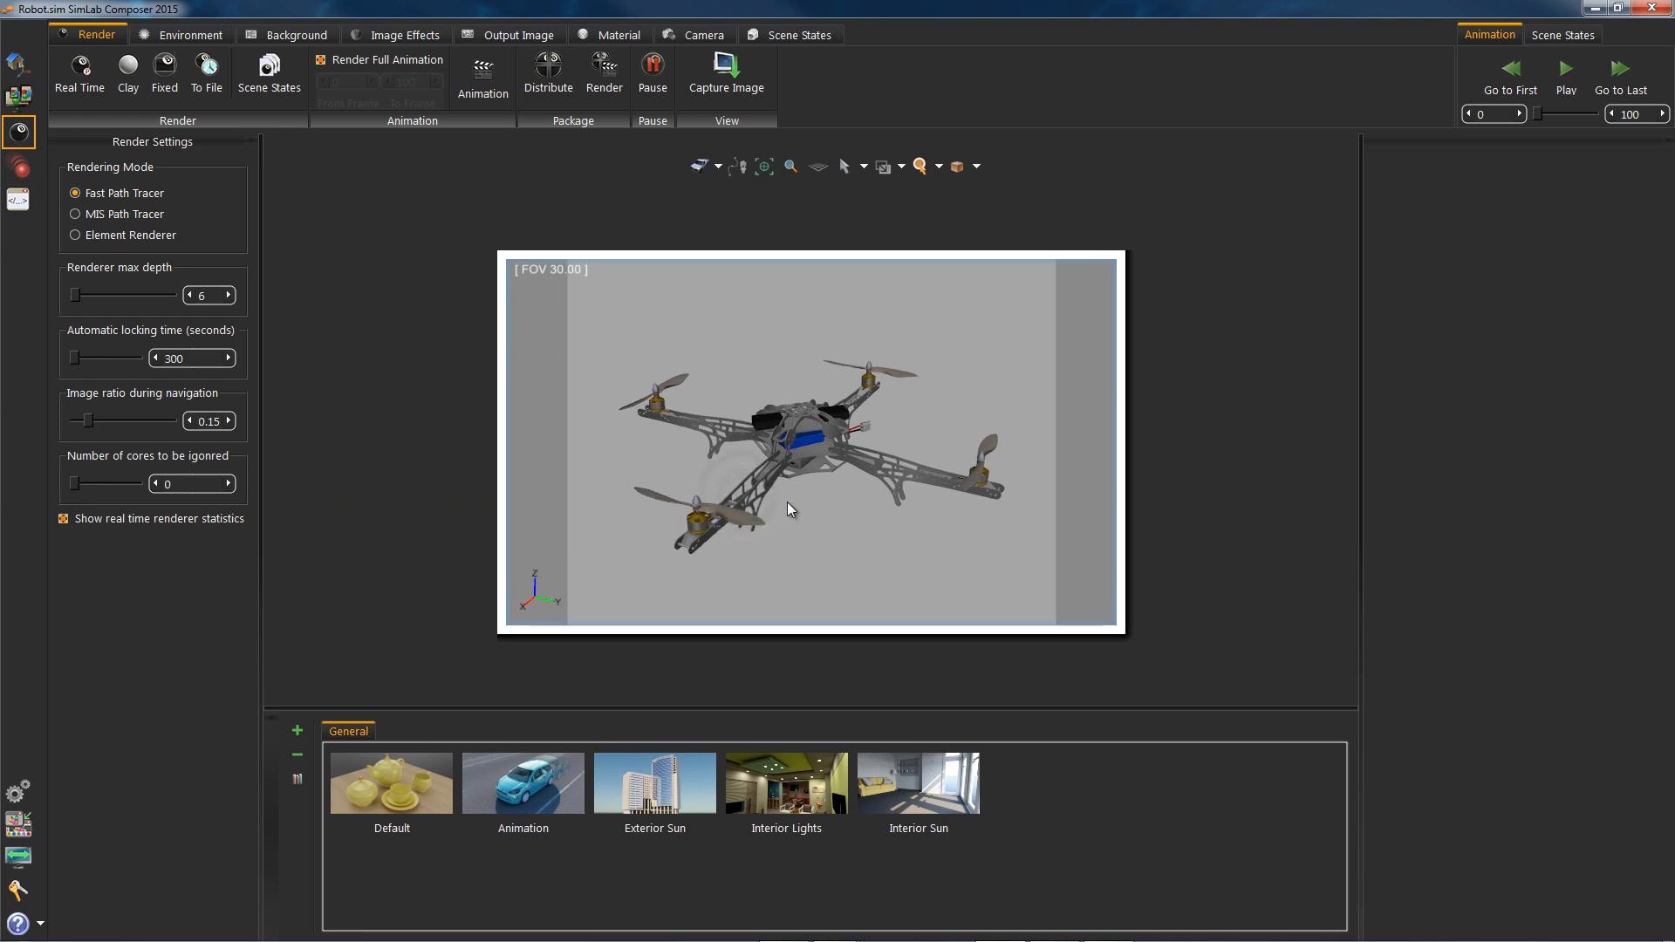
mouse_move(795, 506)
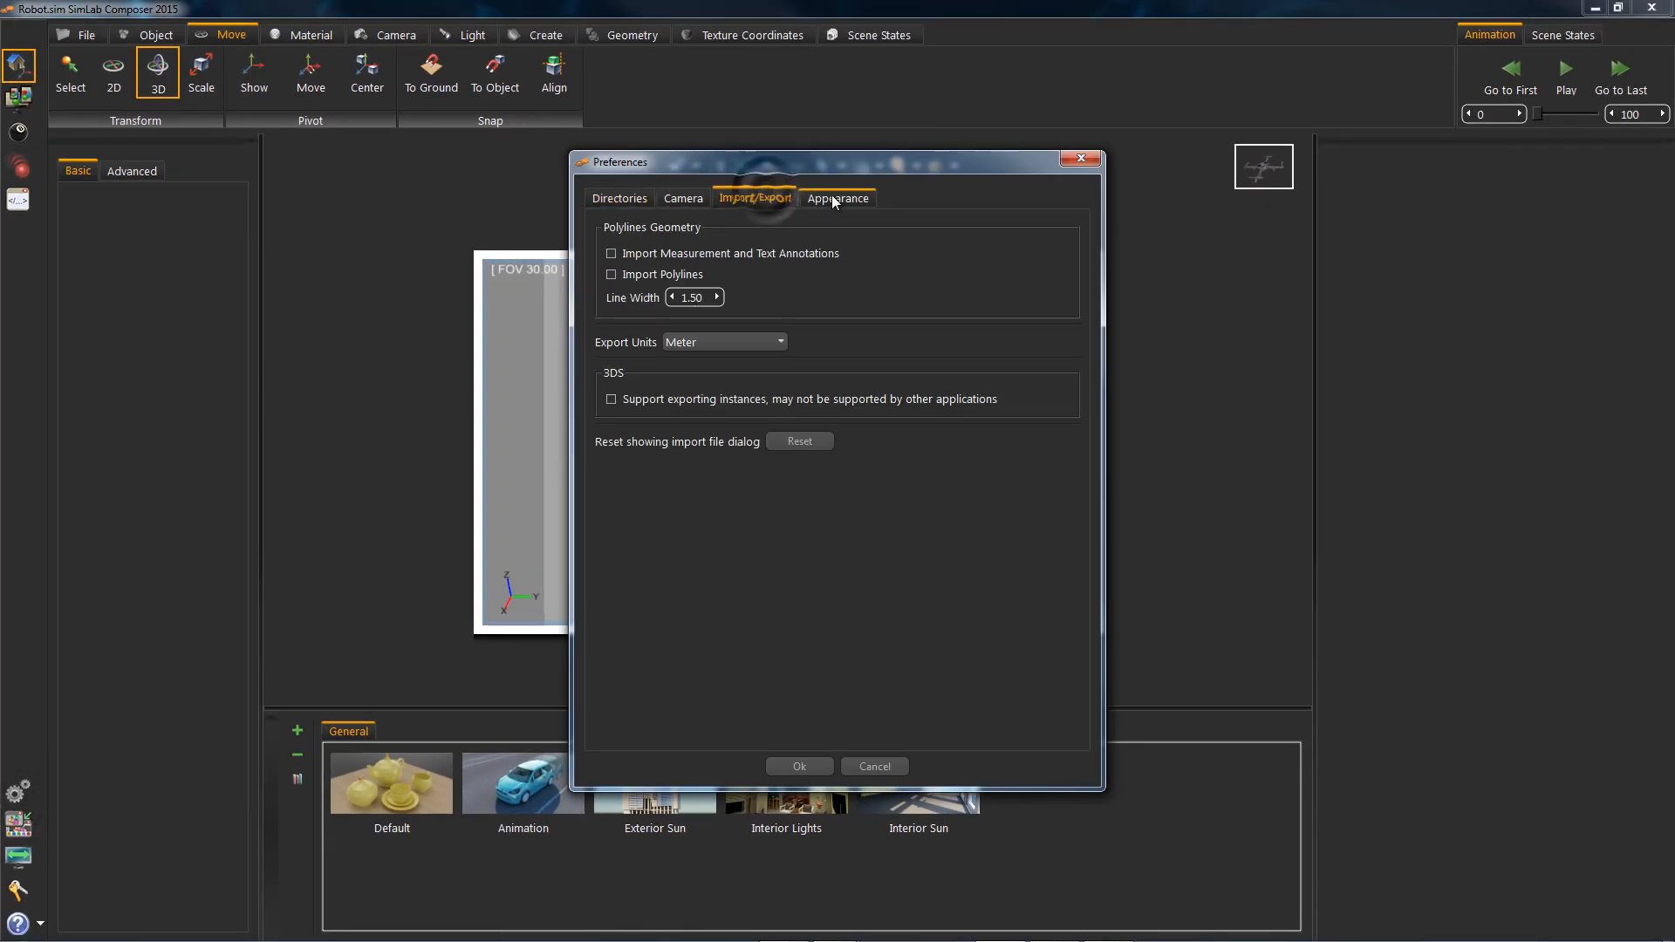
View the Directories paths in Preferences and close the dialog.
click(619, 199)
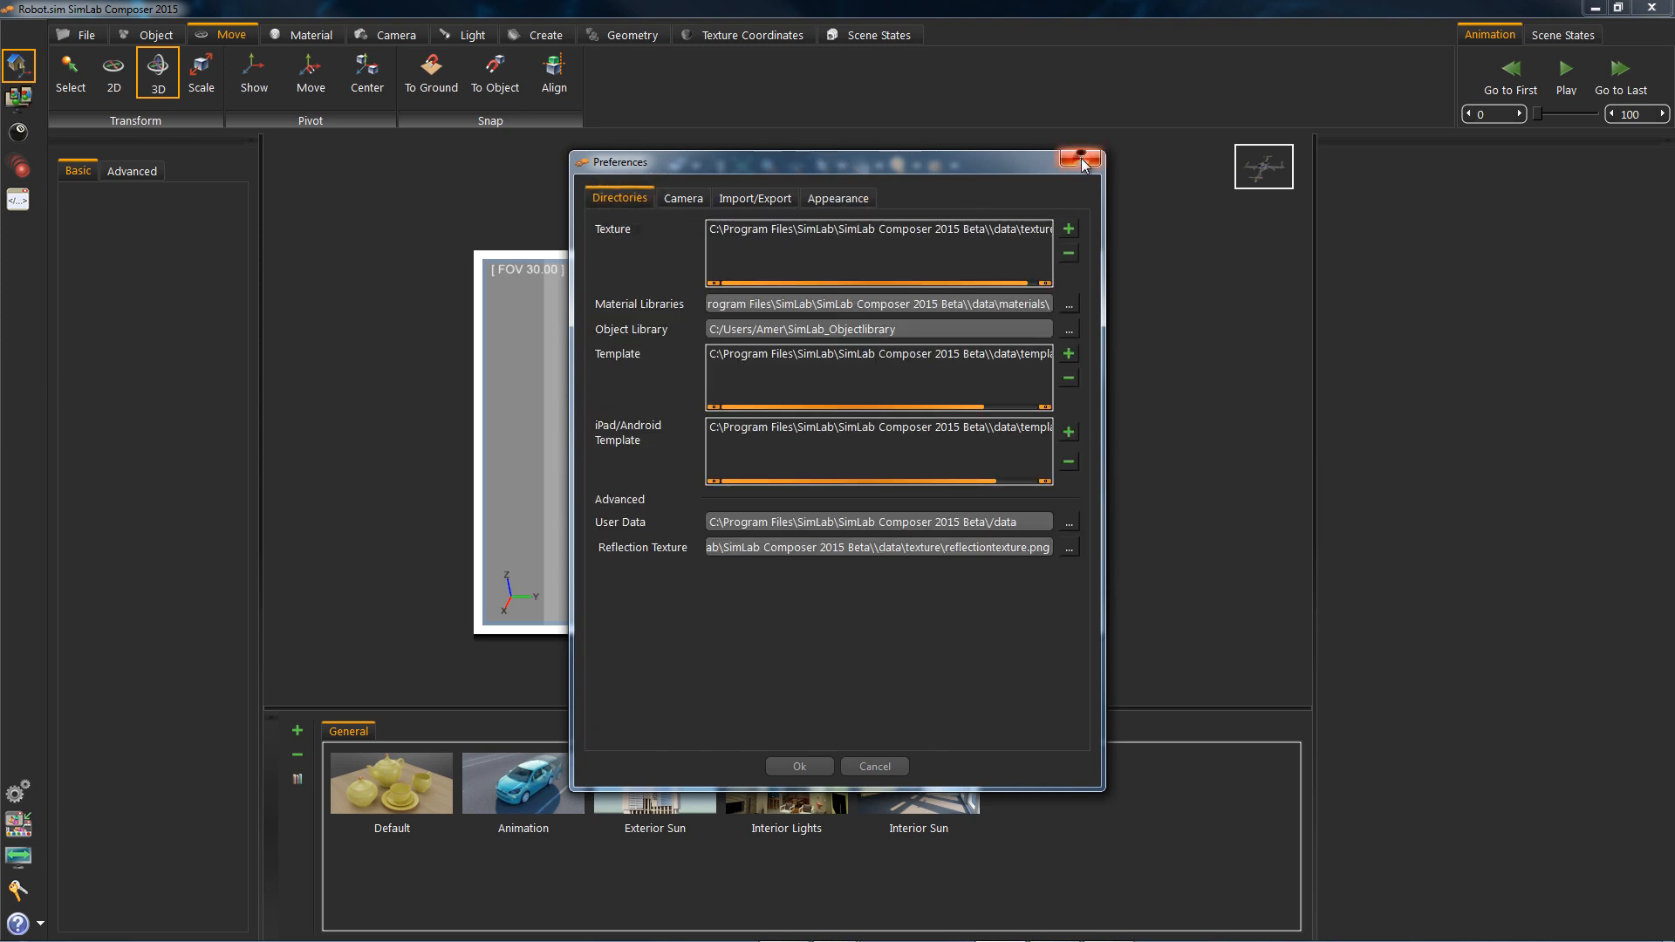
click(1082, 158)
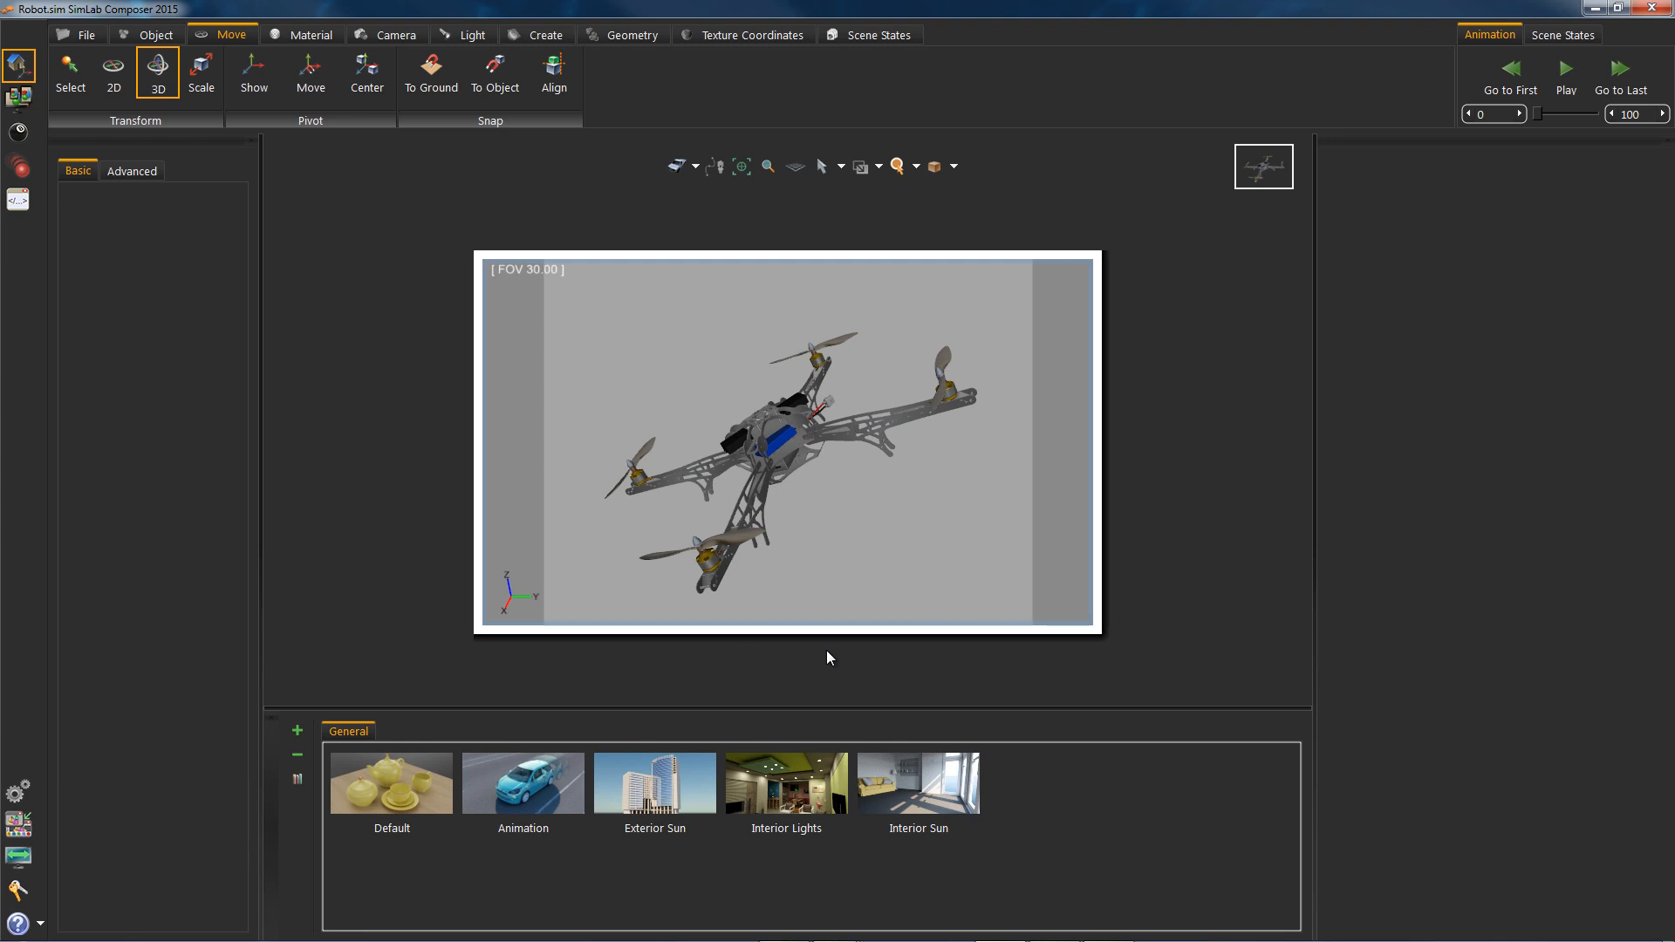
Play the drone animation from the Animation panel so the propellers spin.
click(1565, 70)
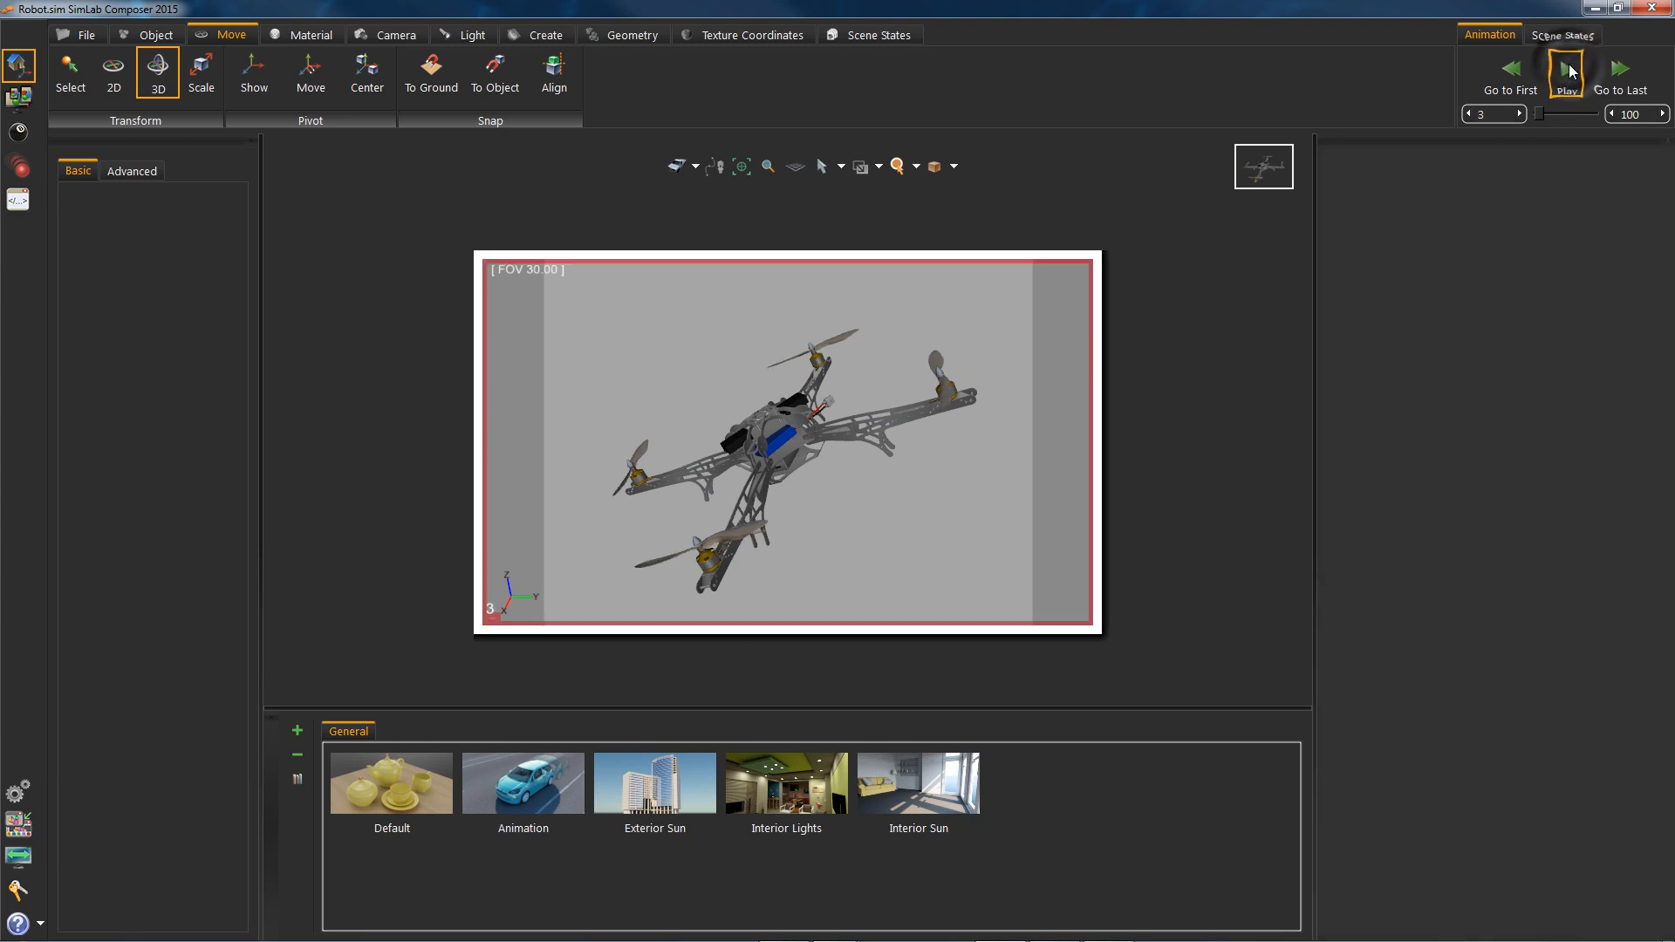
click(1567, 67)
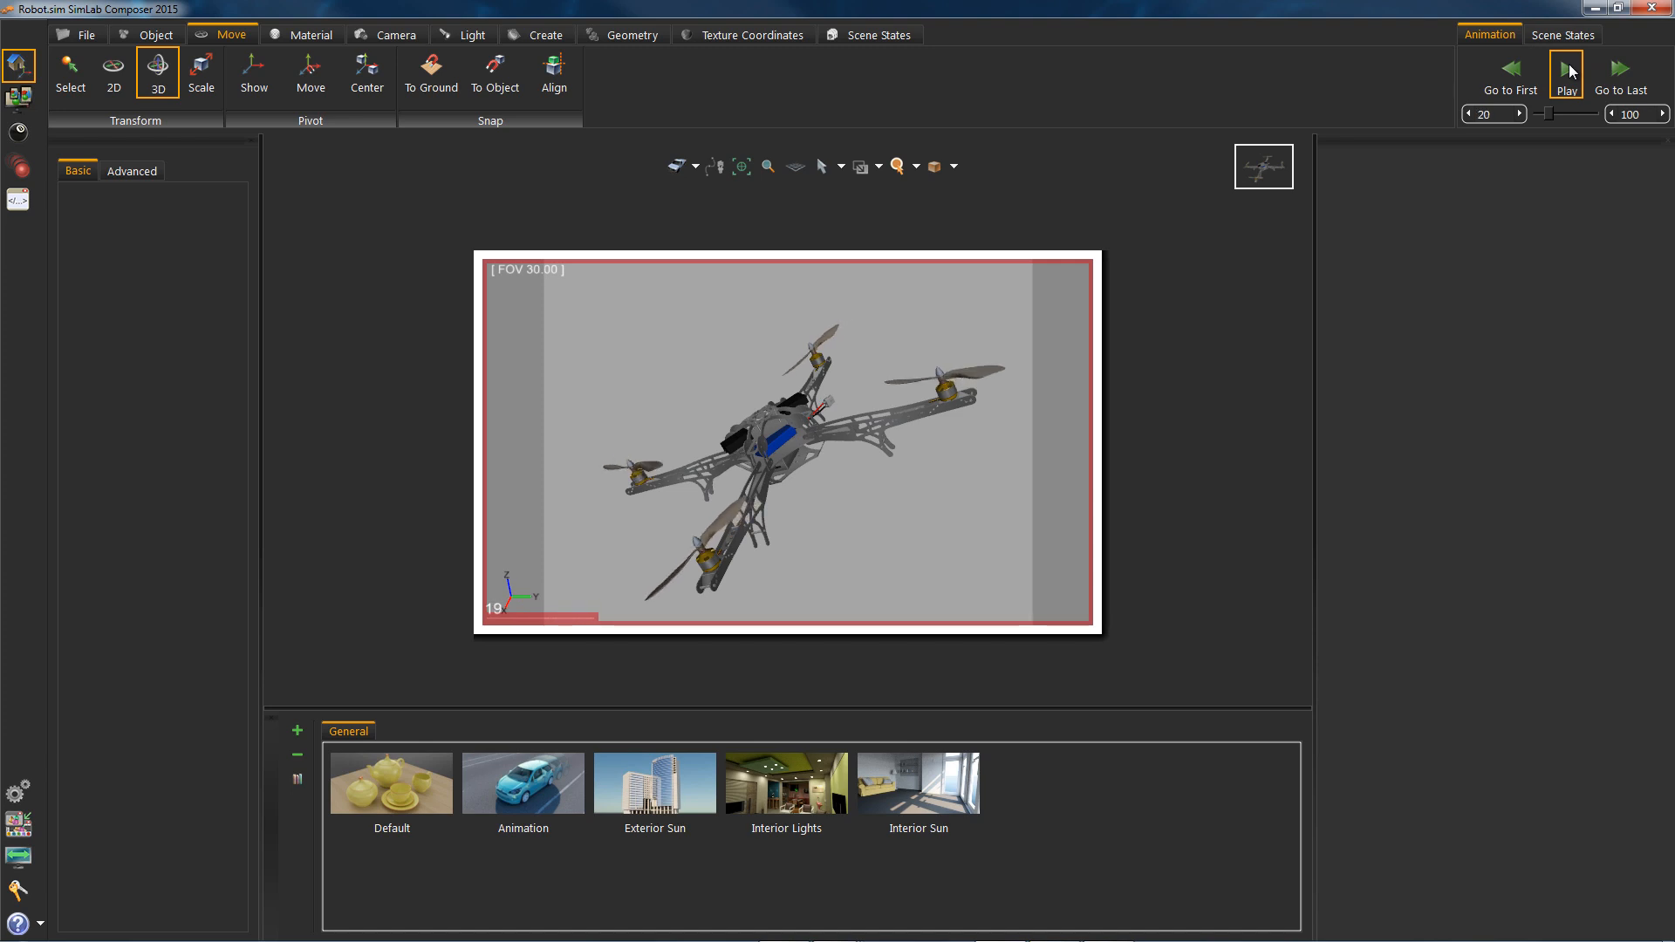
click(1567, 67)
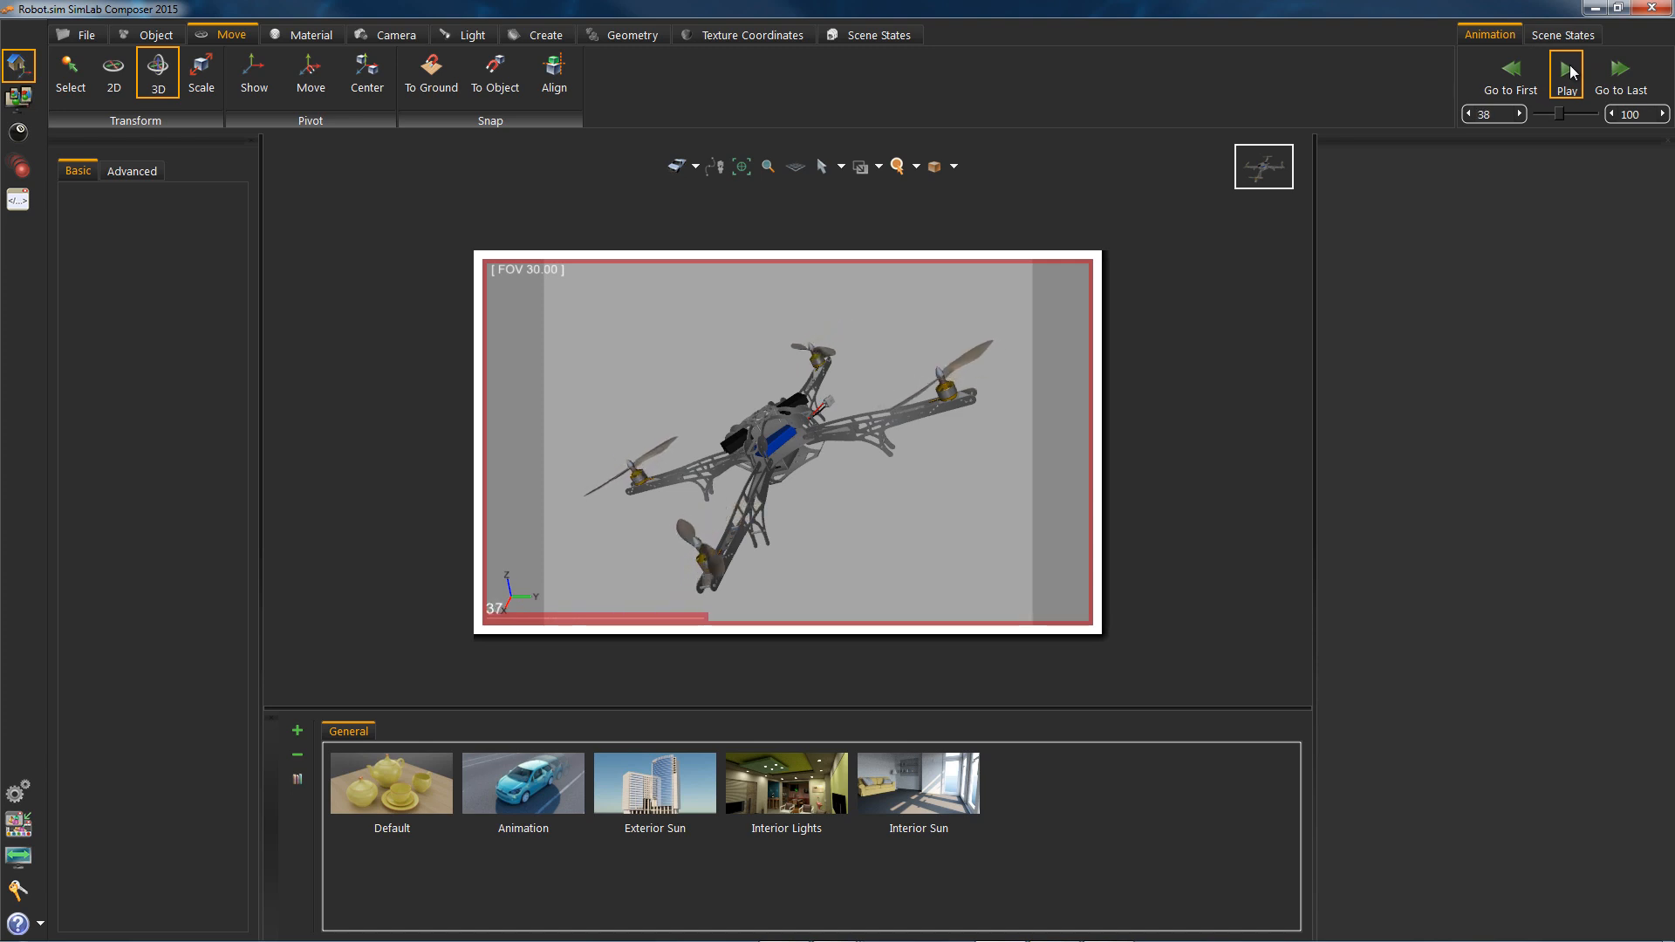